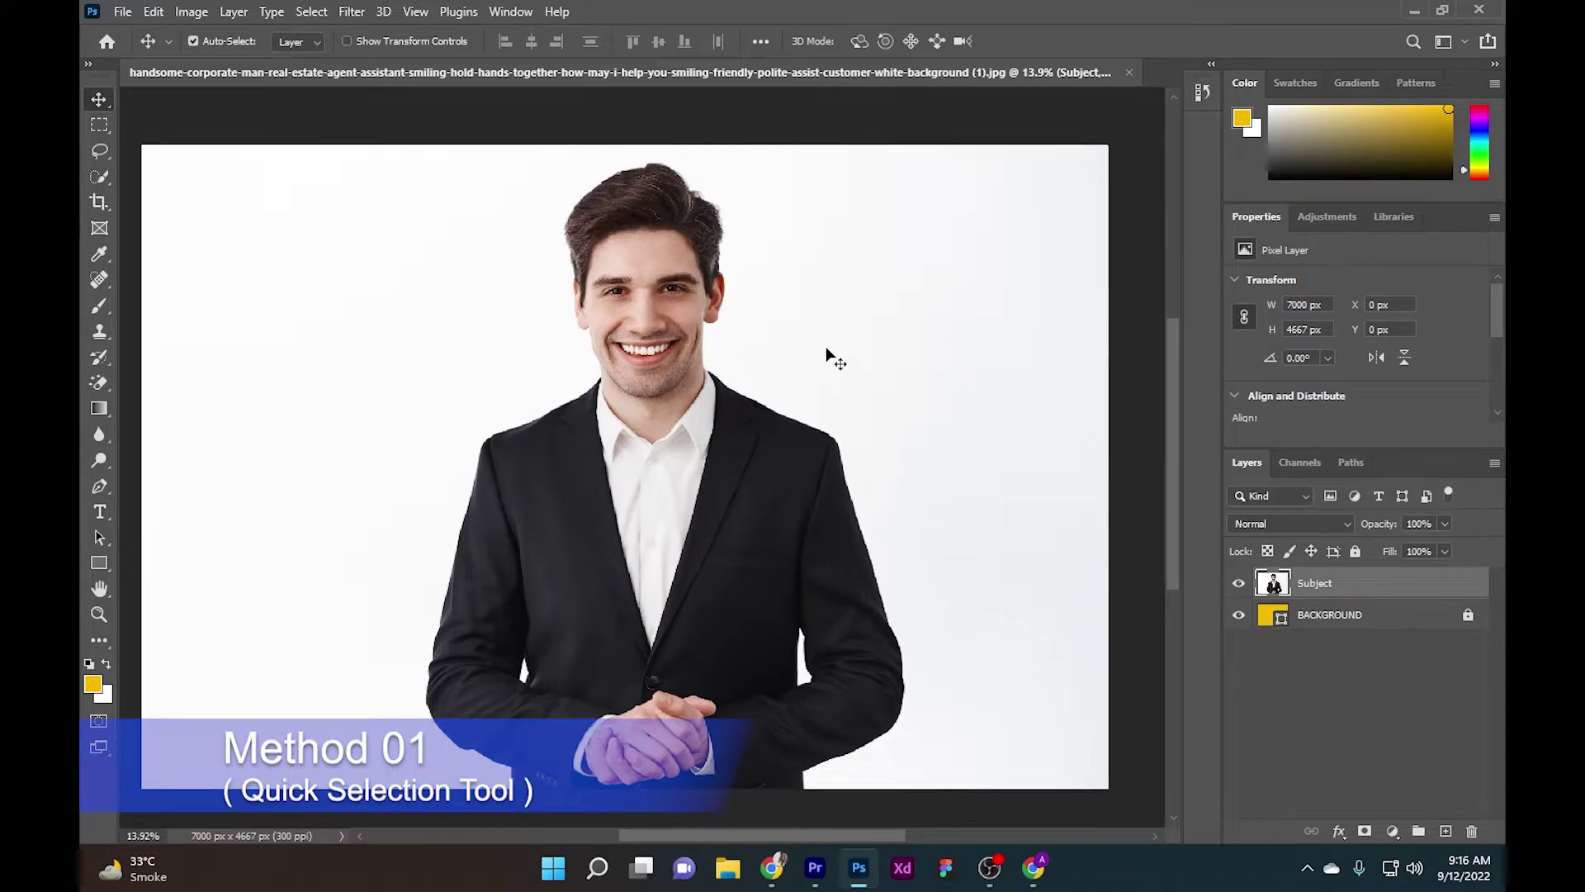
pyautogui.moveTo(464, 180)
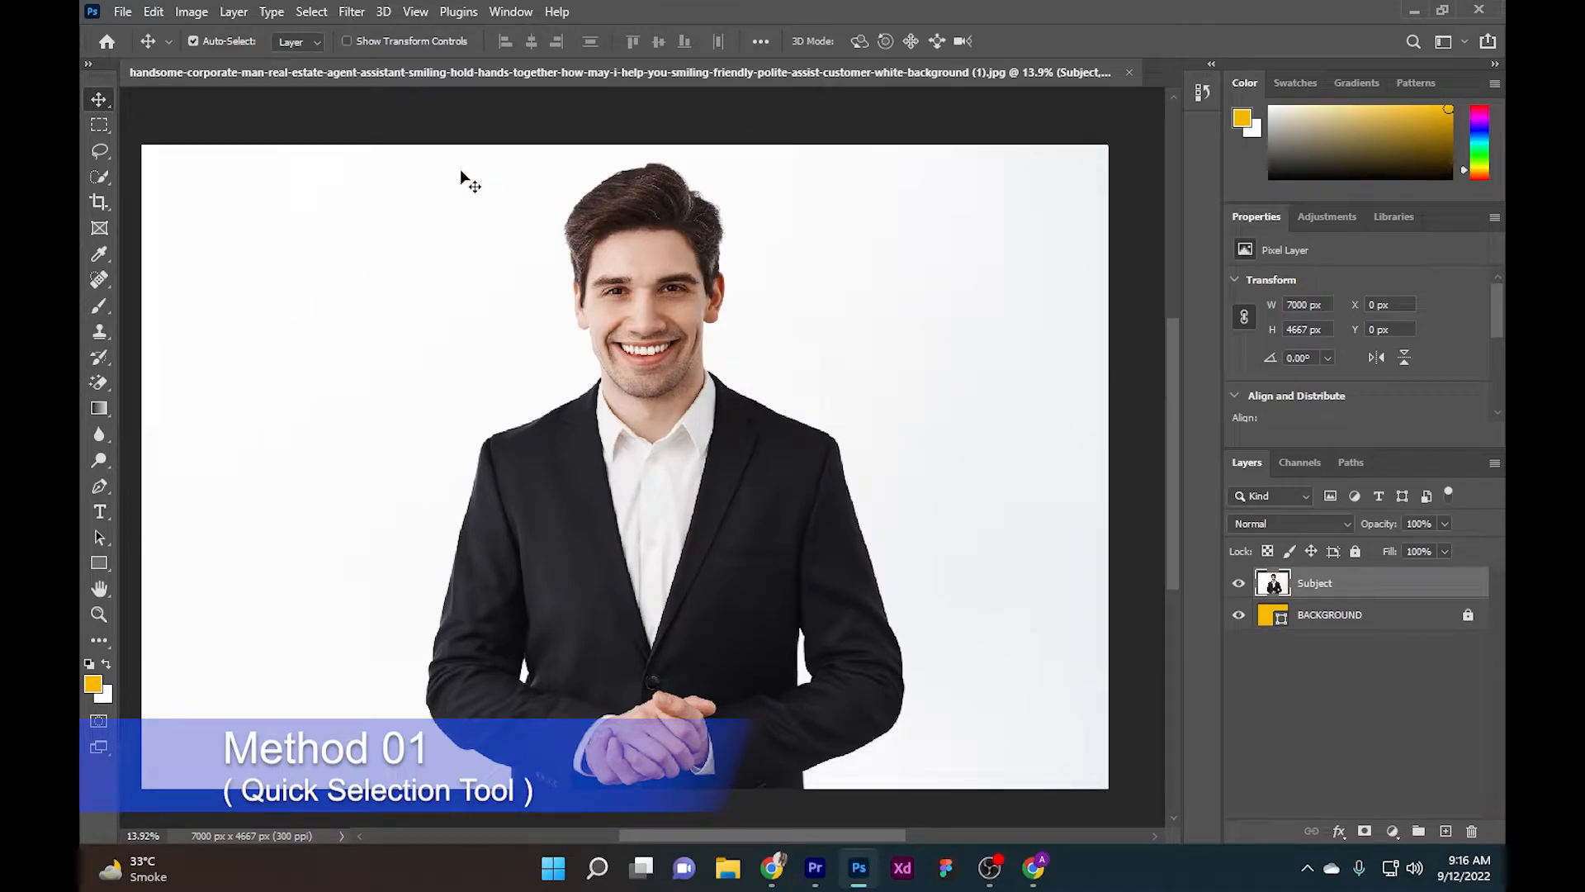
pyautogui.moveTo(98, 178)
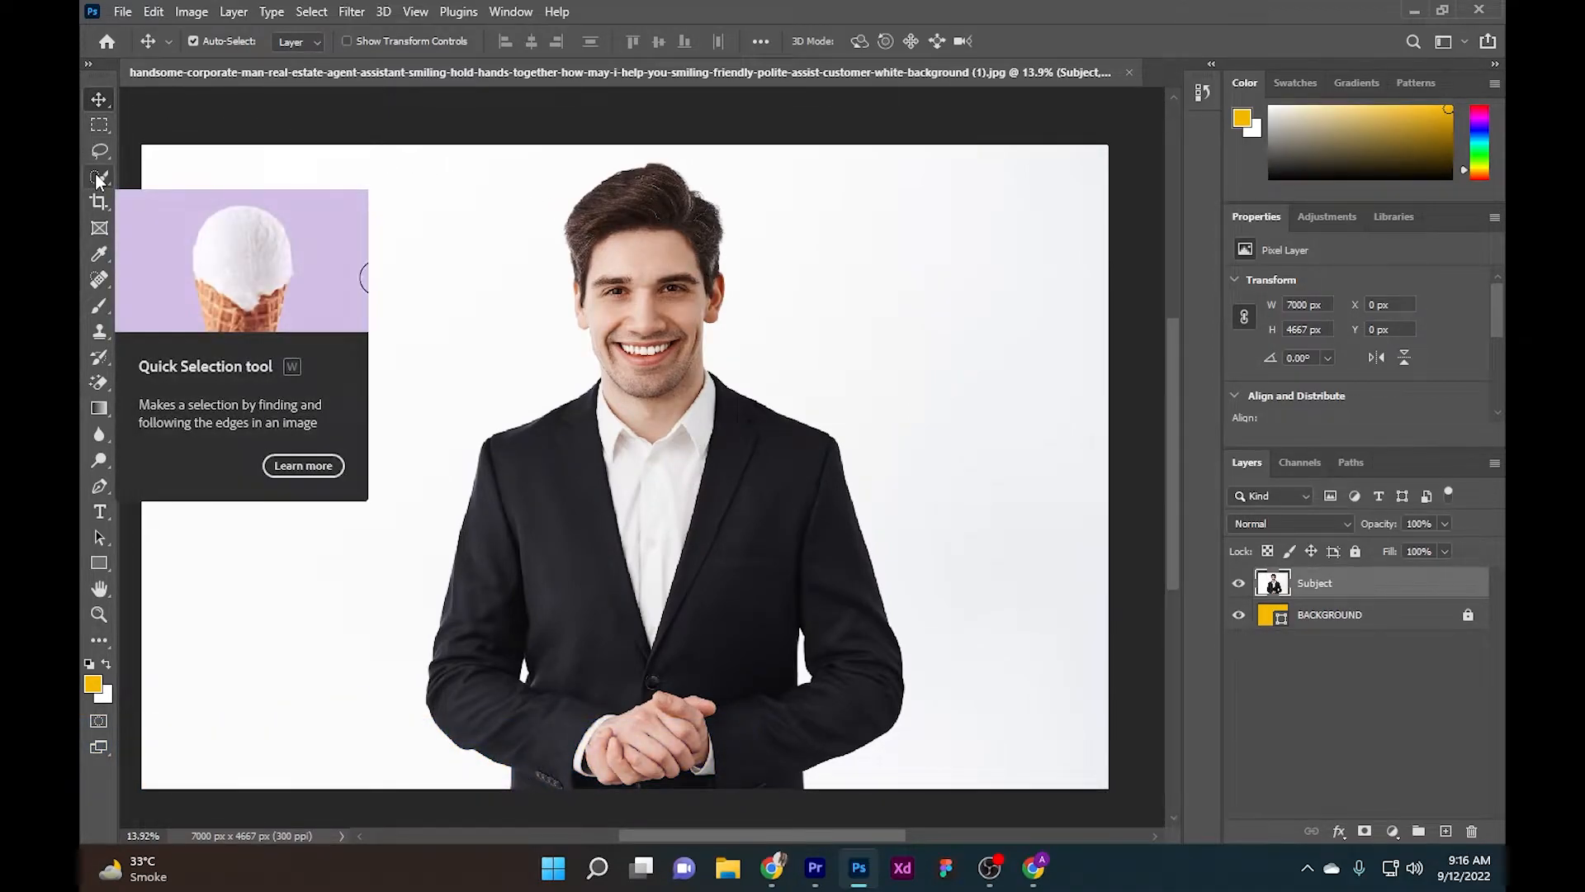
# - Activate the Quick Selection Tool and dismiss the Customize Toolbar dialog
pyautogui.click(98, 178)
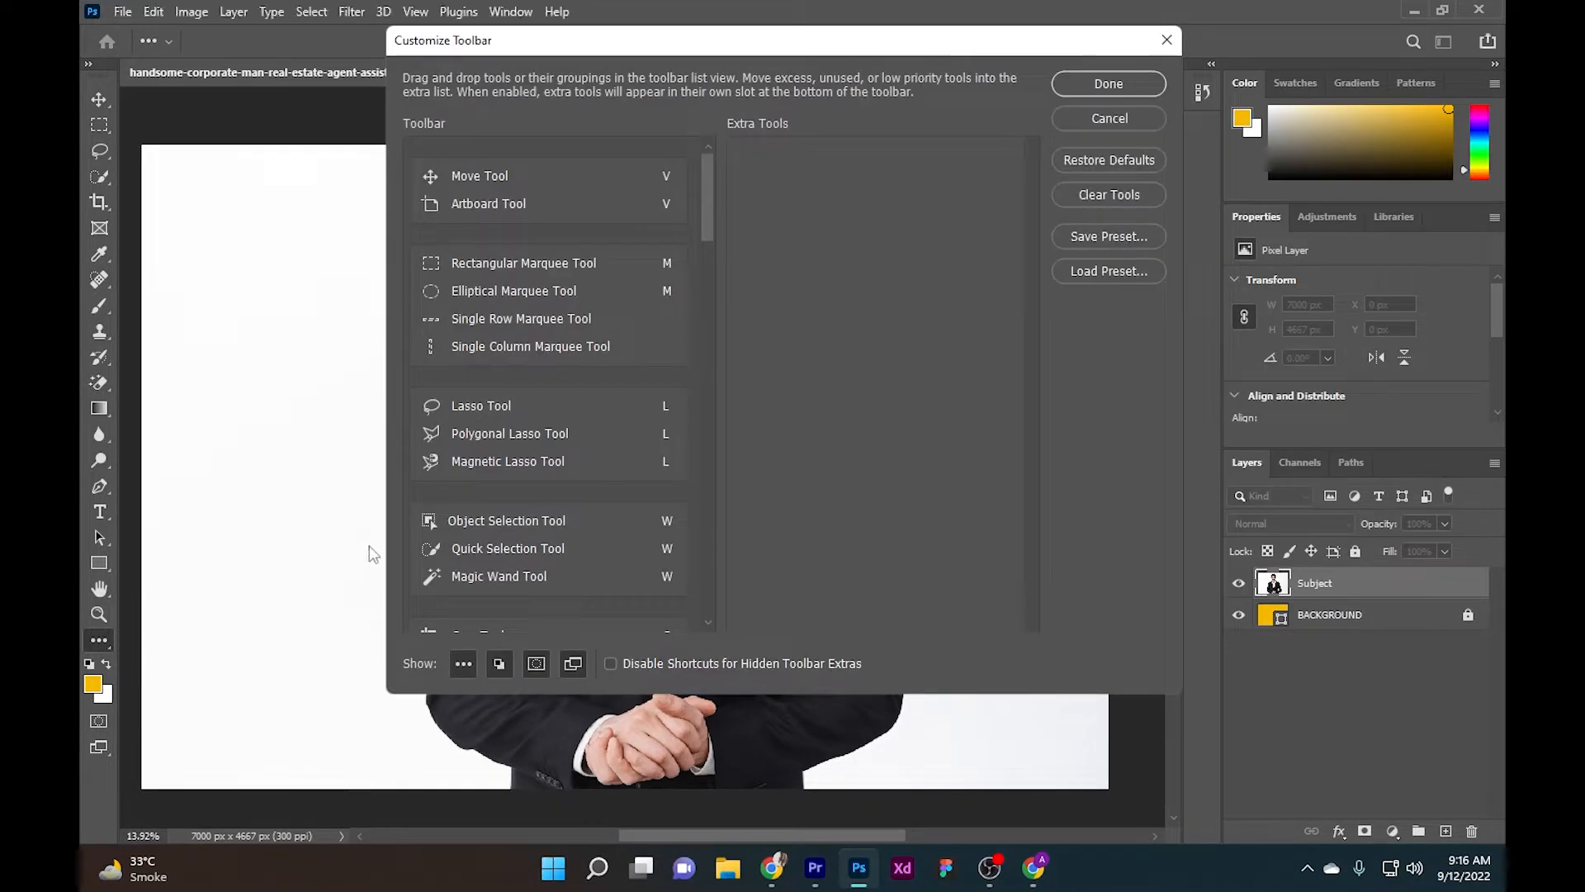
pyautogui.scroll(-3)
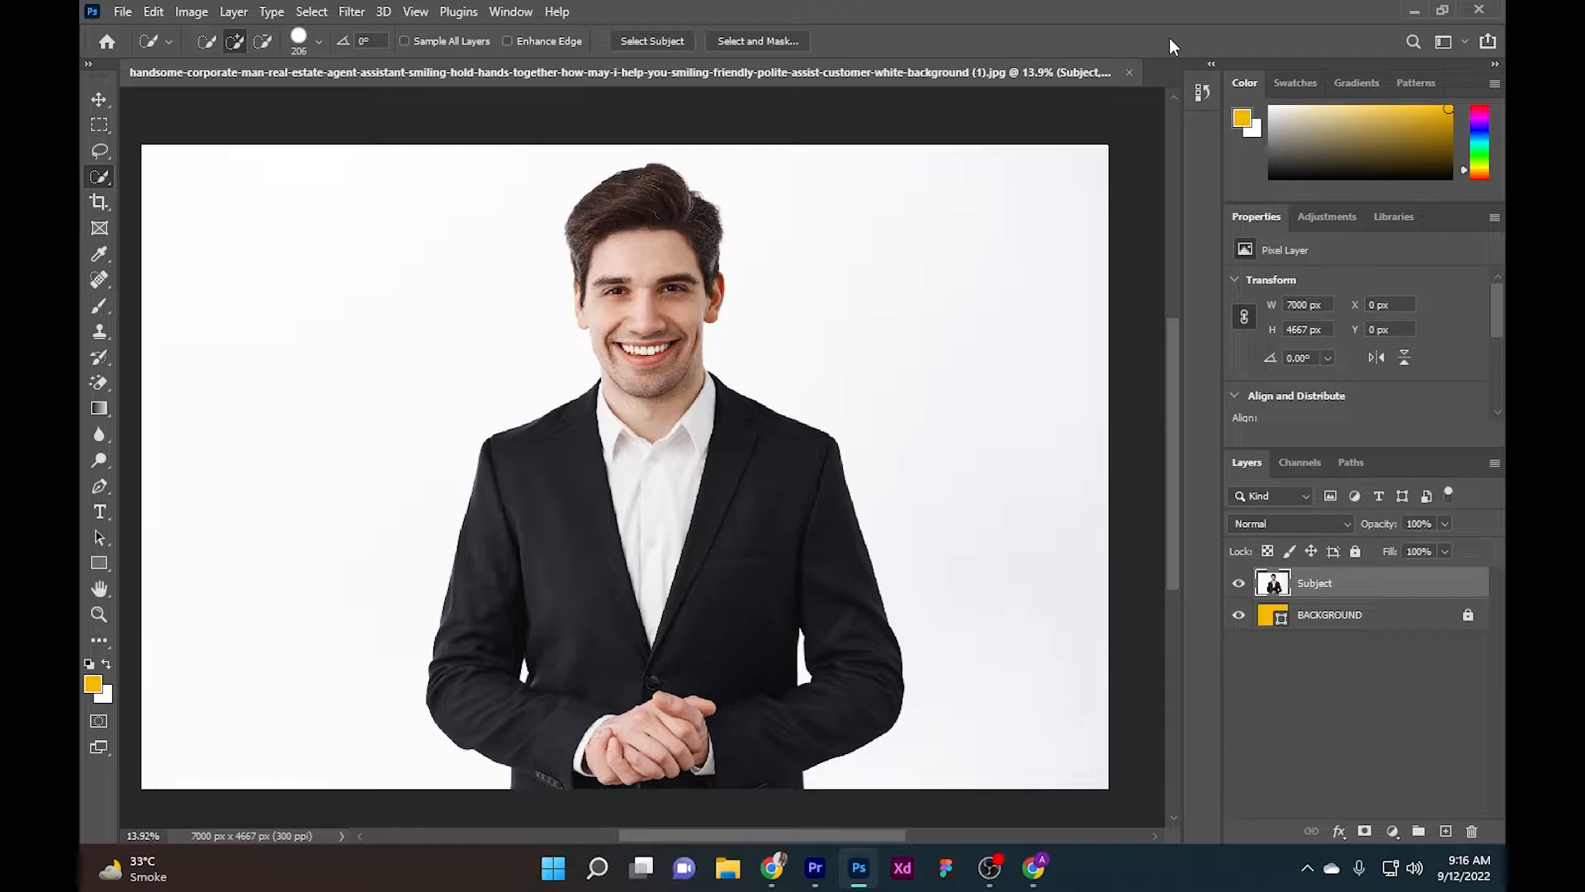
pyautogui.moveTo(766, 288)
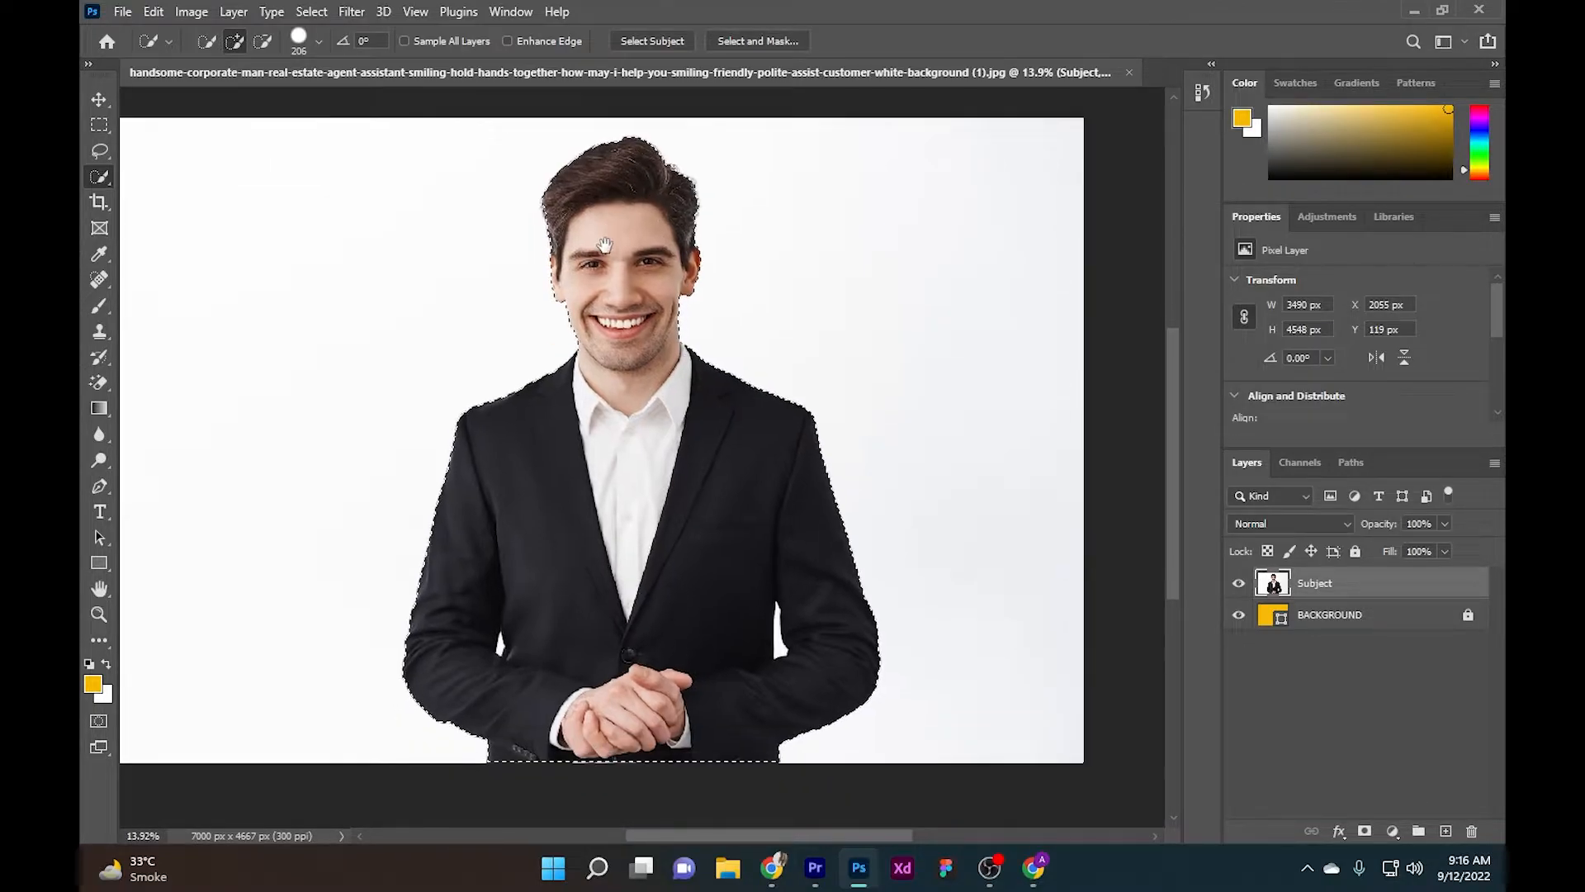
# - Bring up the context actions for the quick selection around the man
pyautogui.rightClick(637, 252)
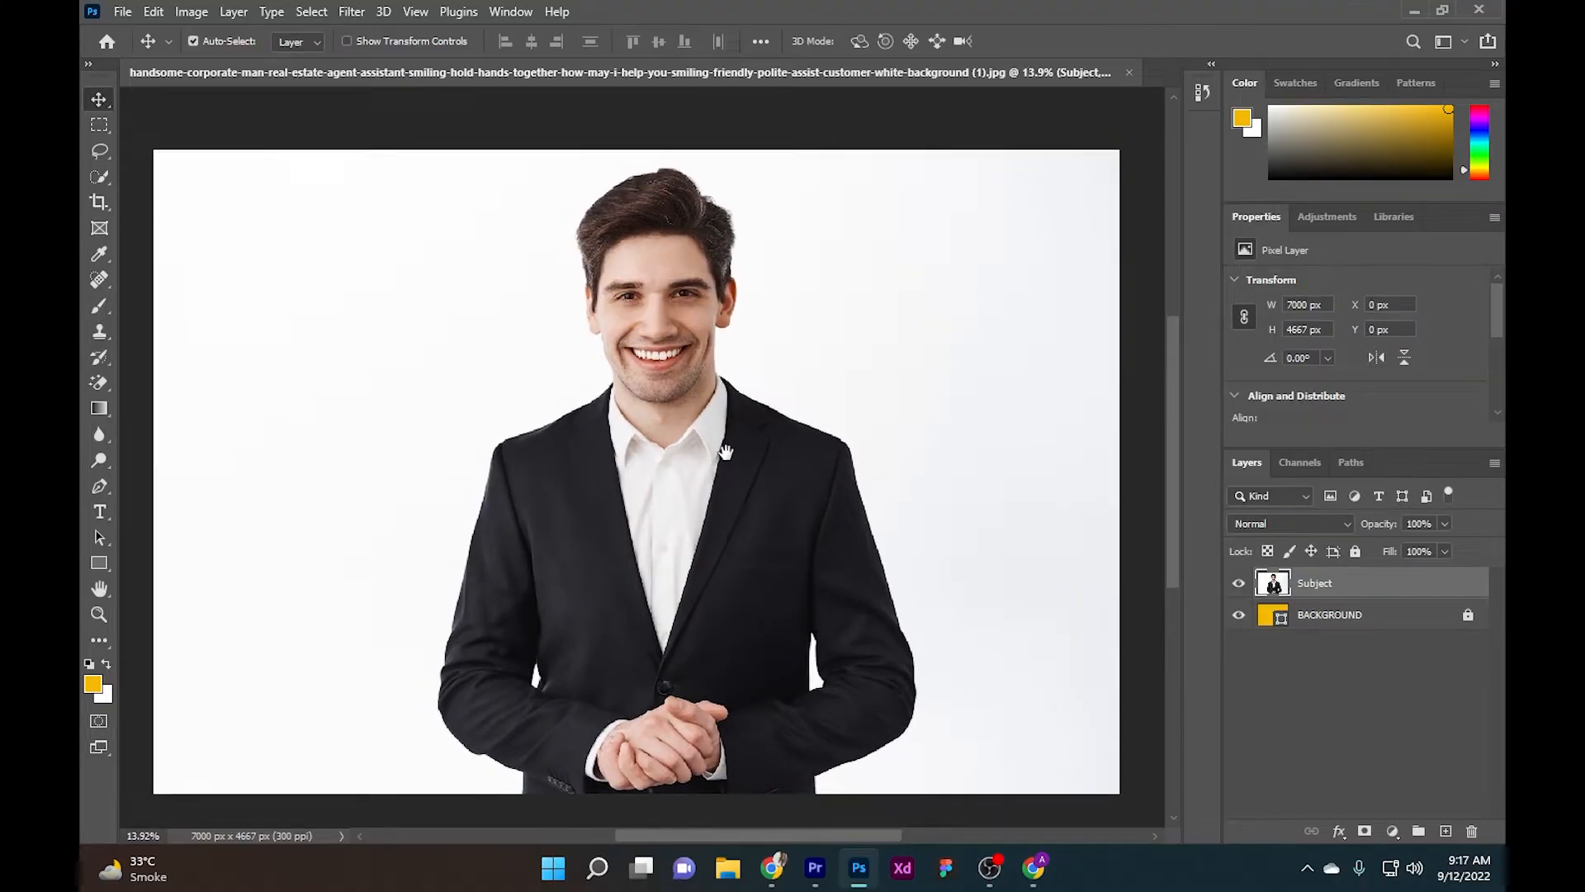
pyautogui.moveTo(963, 412)
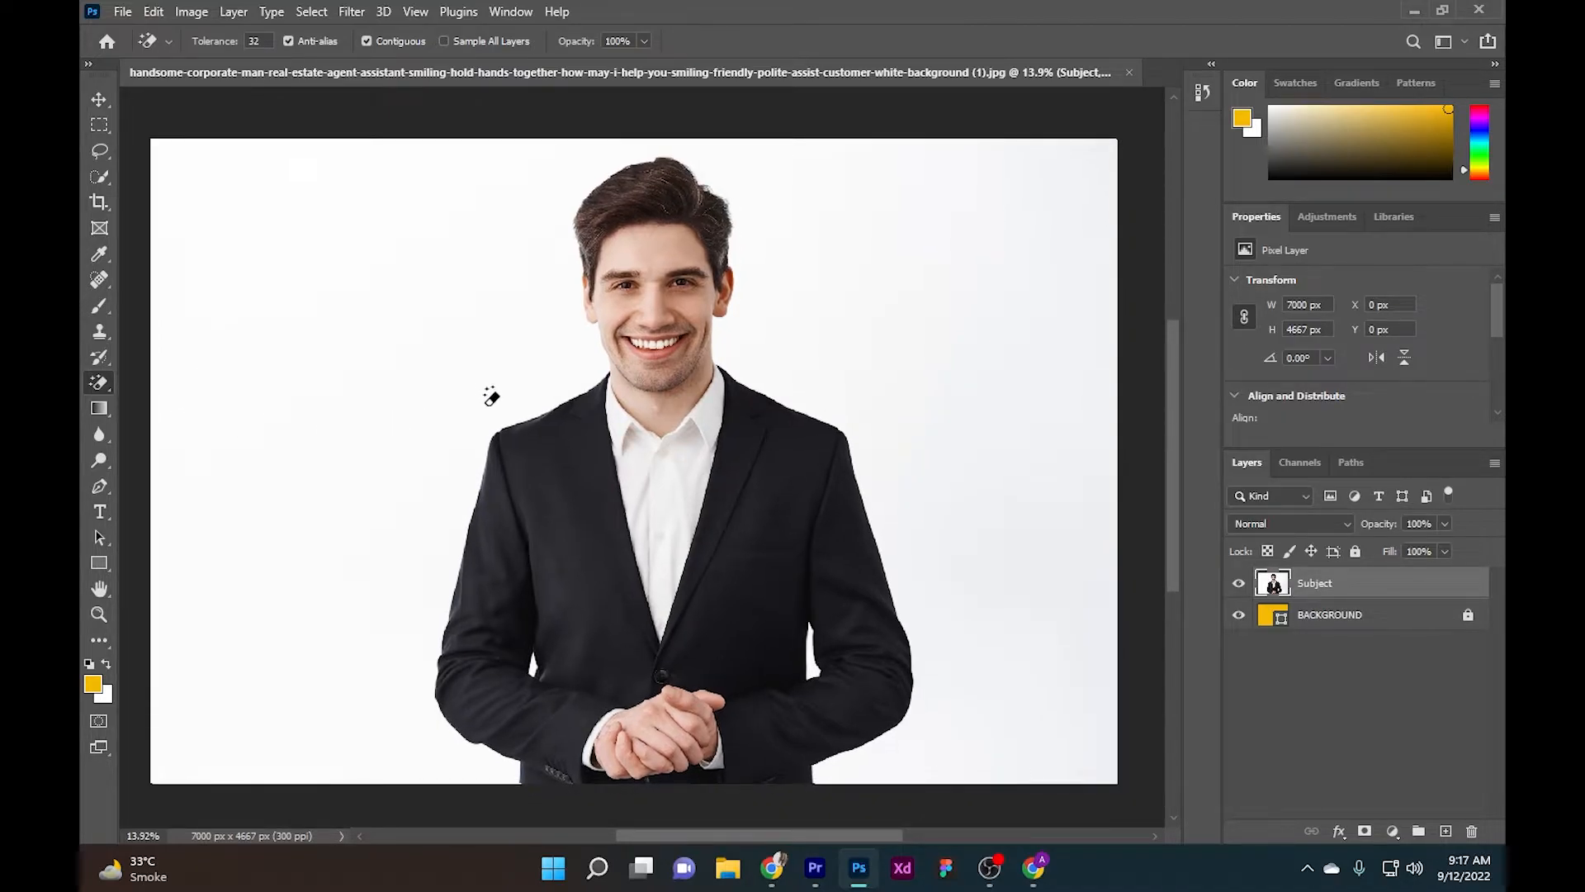
pyautogui.moveTo(526, 452)
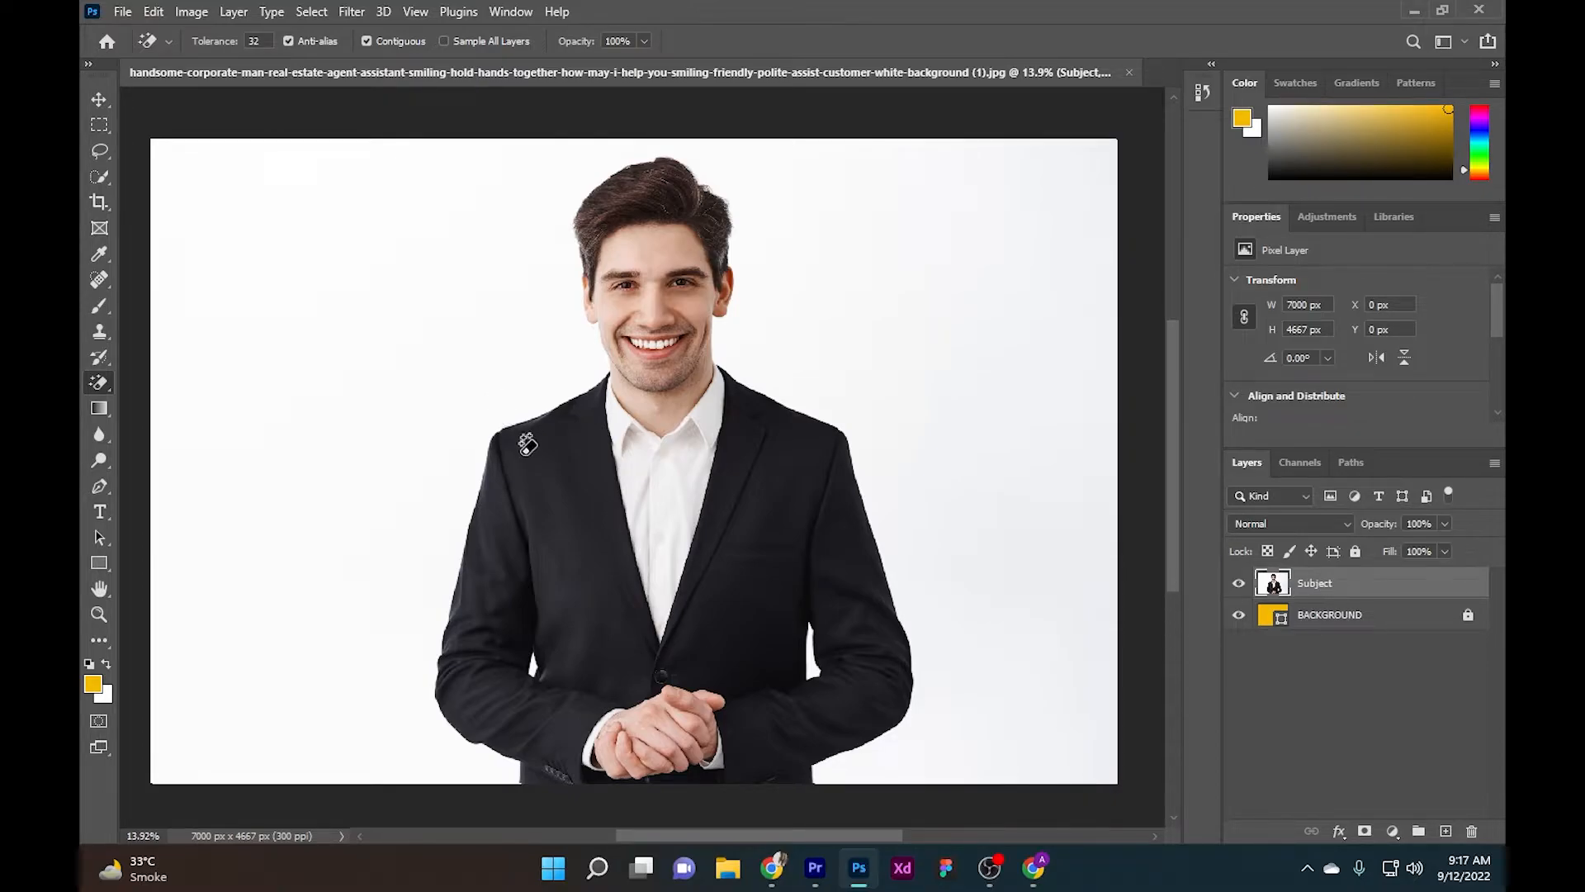
pyautogui.moveTo(568, 386)
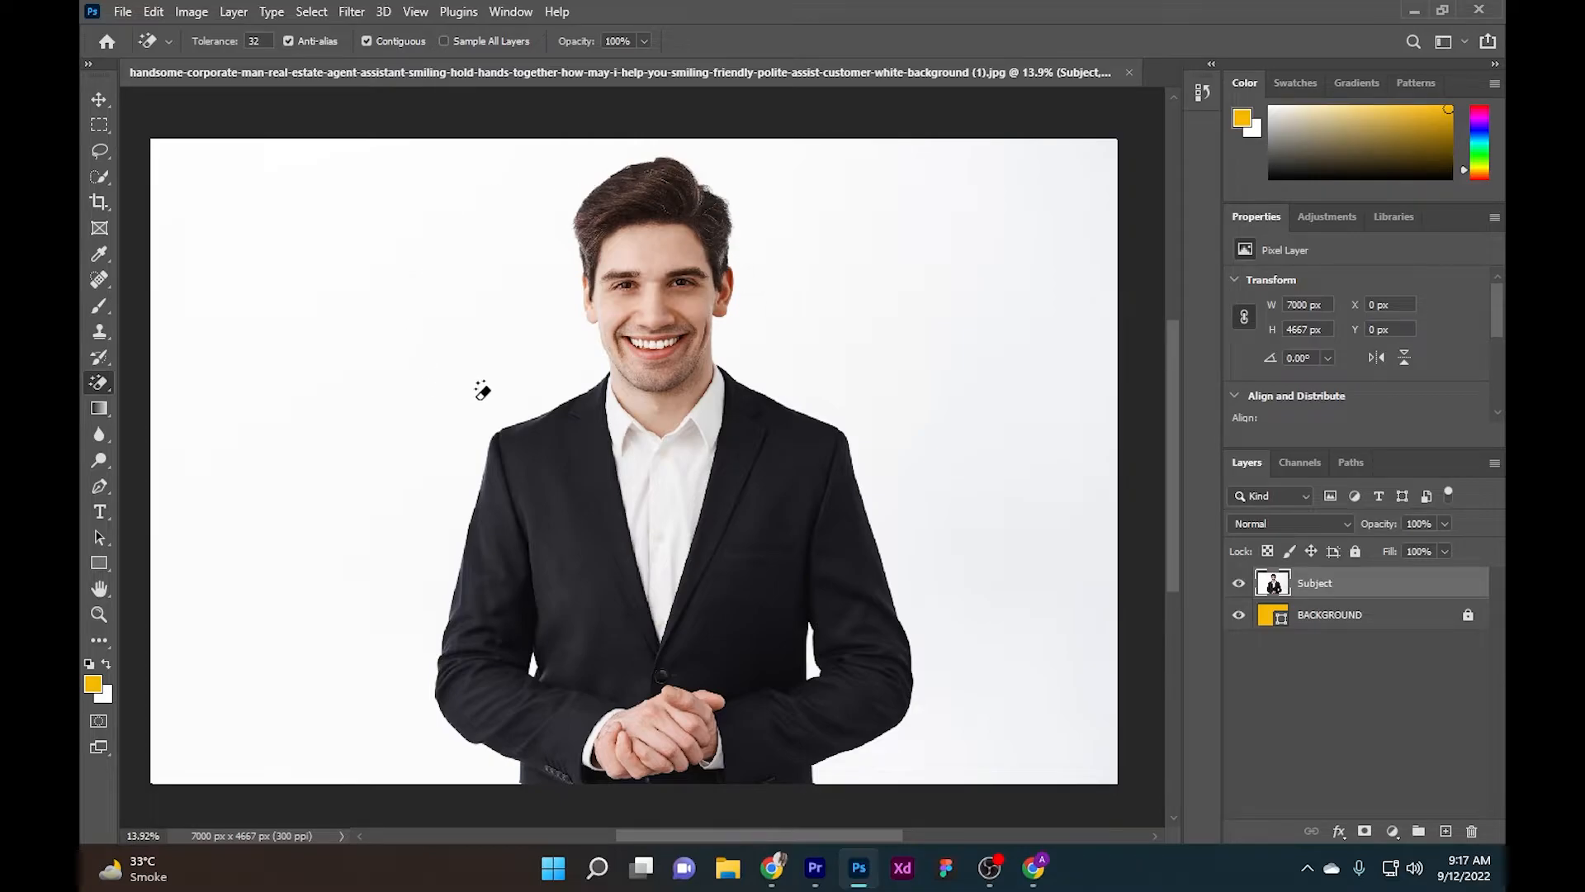
pyautogui.moveTo(530, 375)
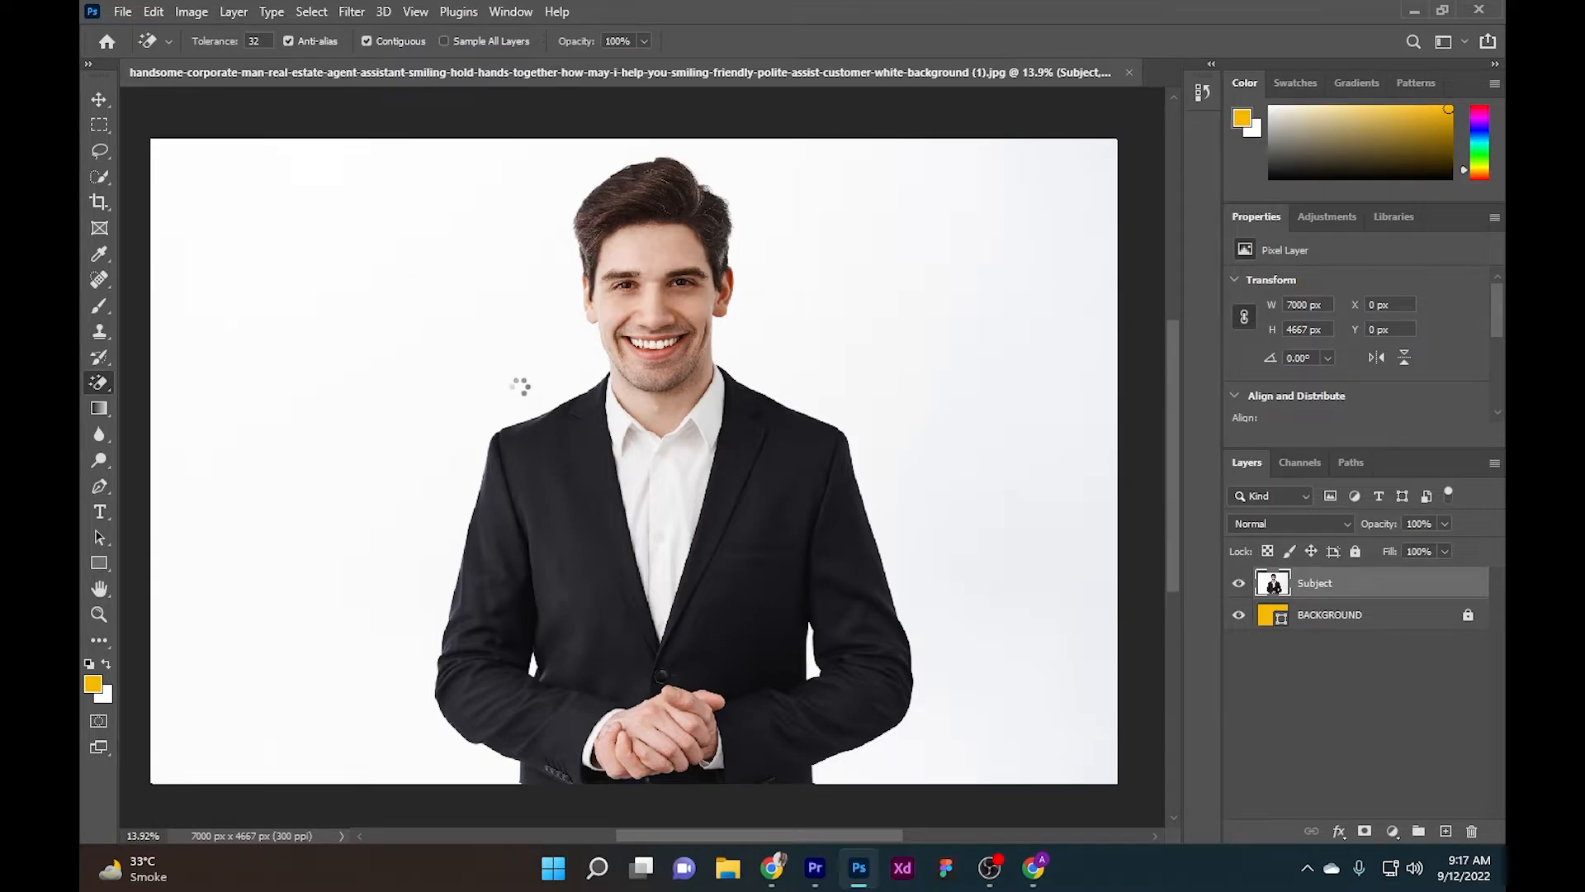
pyautogui.click(551, 663)
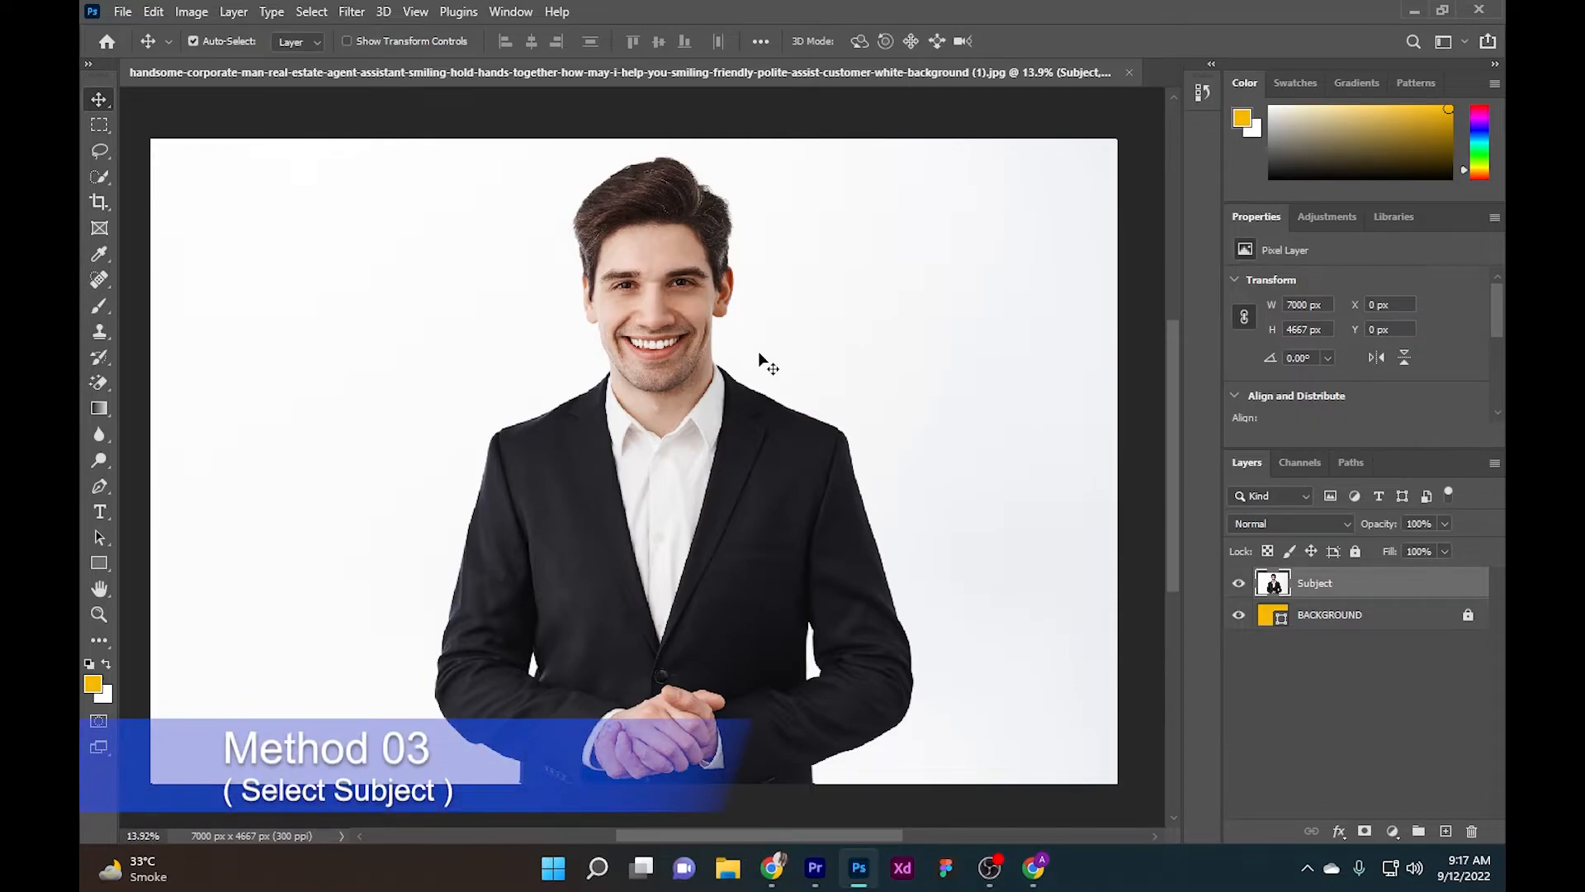
pyautogui.moveTo(420, 364)
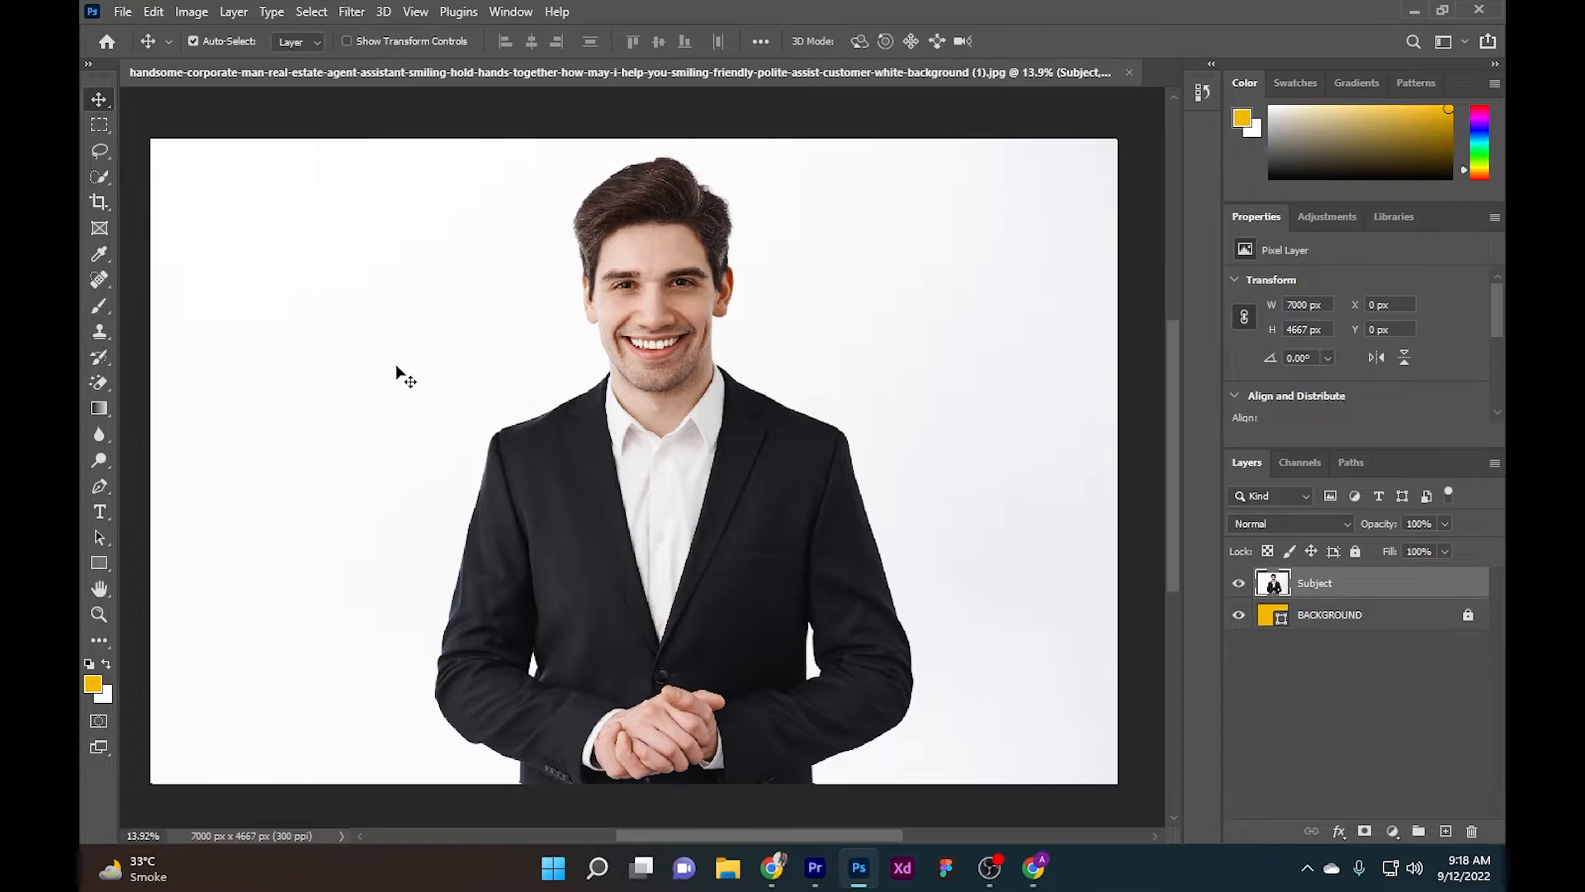
pyautogui.moveTo(383, 331)
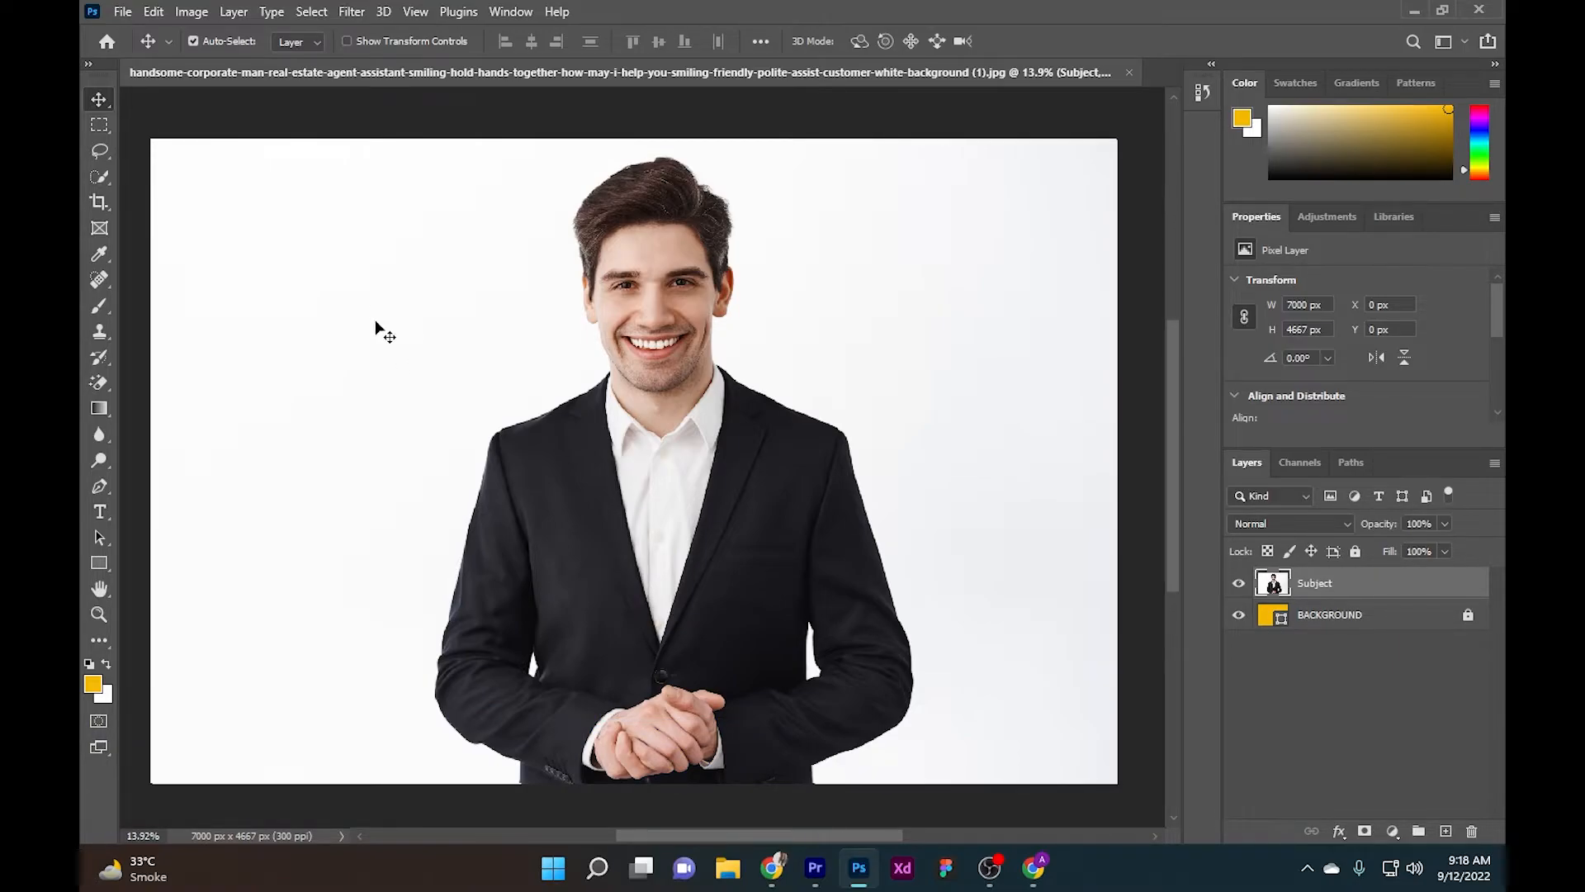
# - Run Select > Subject to auto-detect the businessman
pyautogui.click(311, 11)
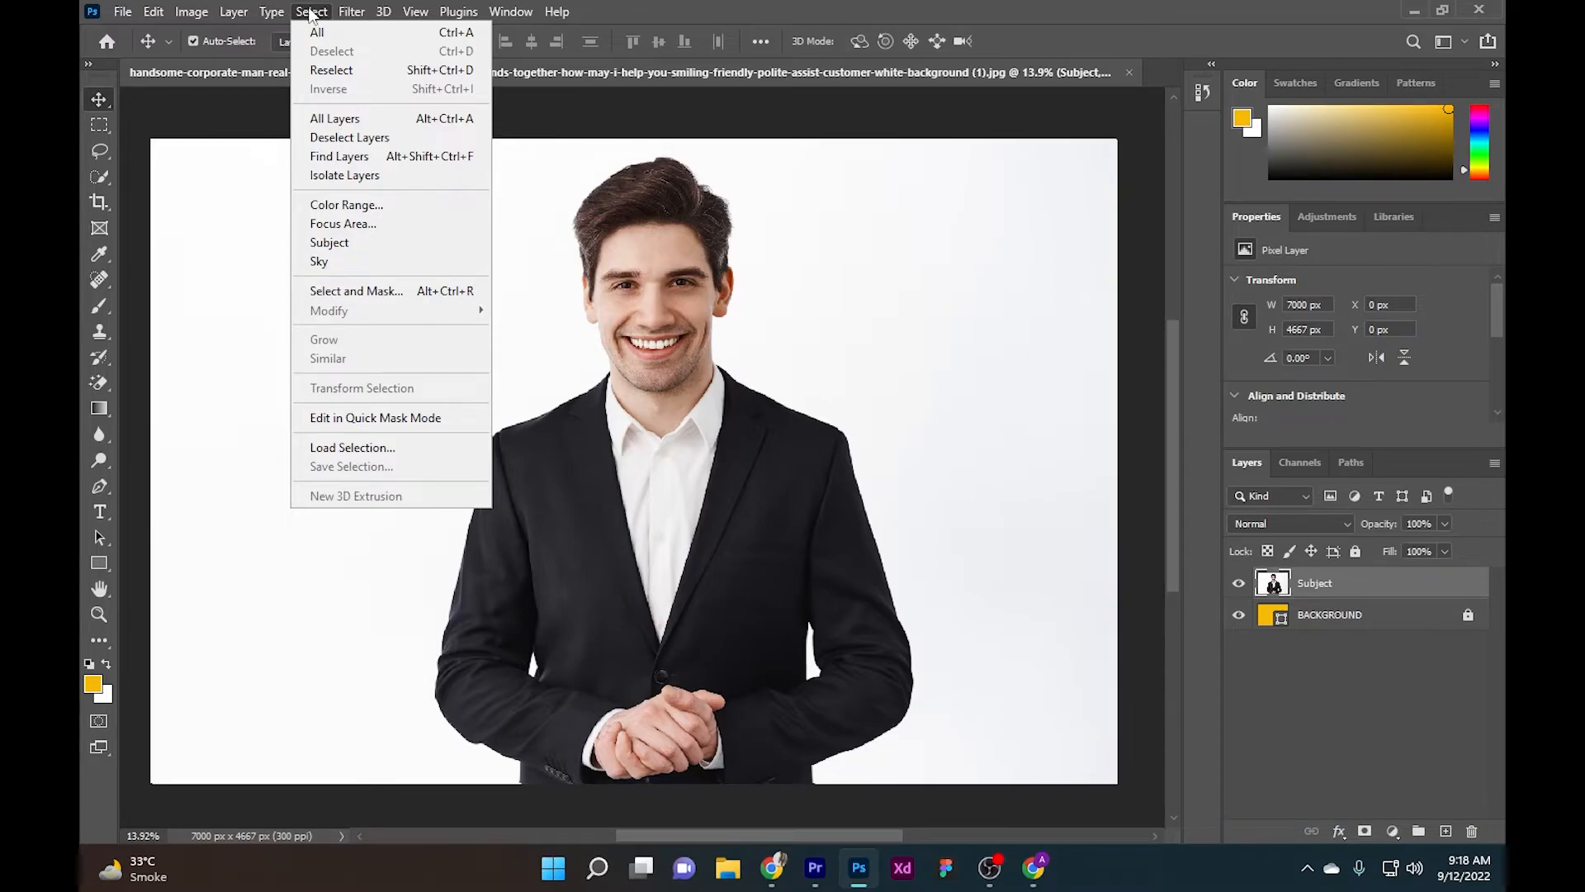
pyautogui.moveTo(330, 242)
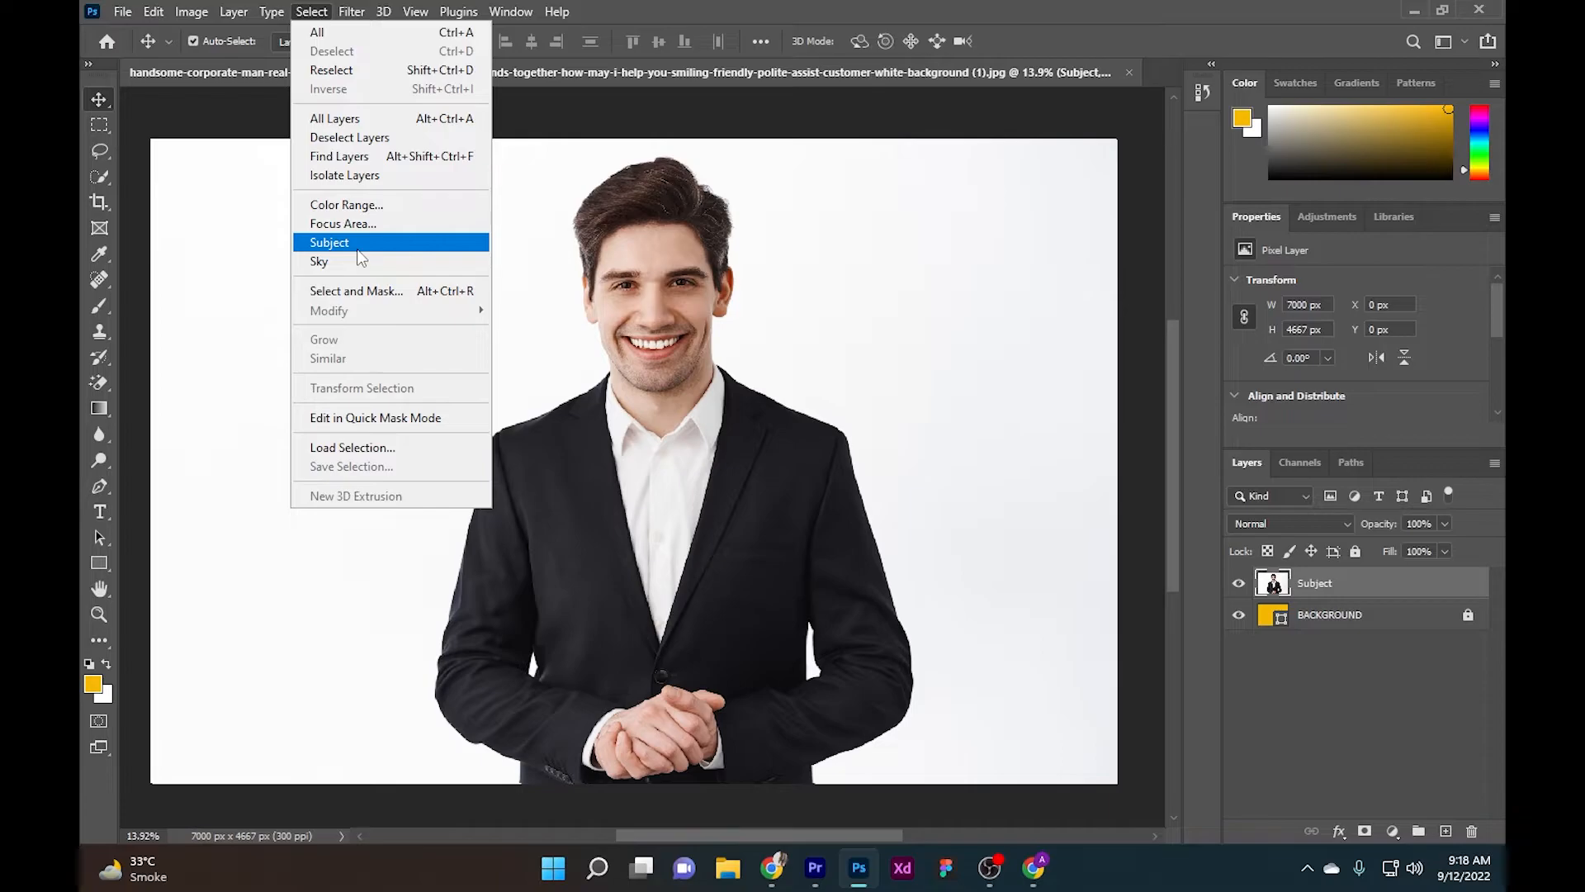
pyautogui.click(330, 242)
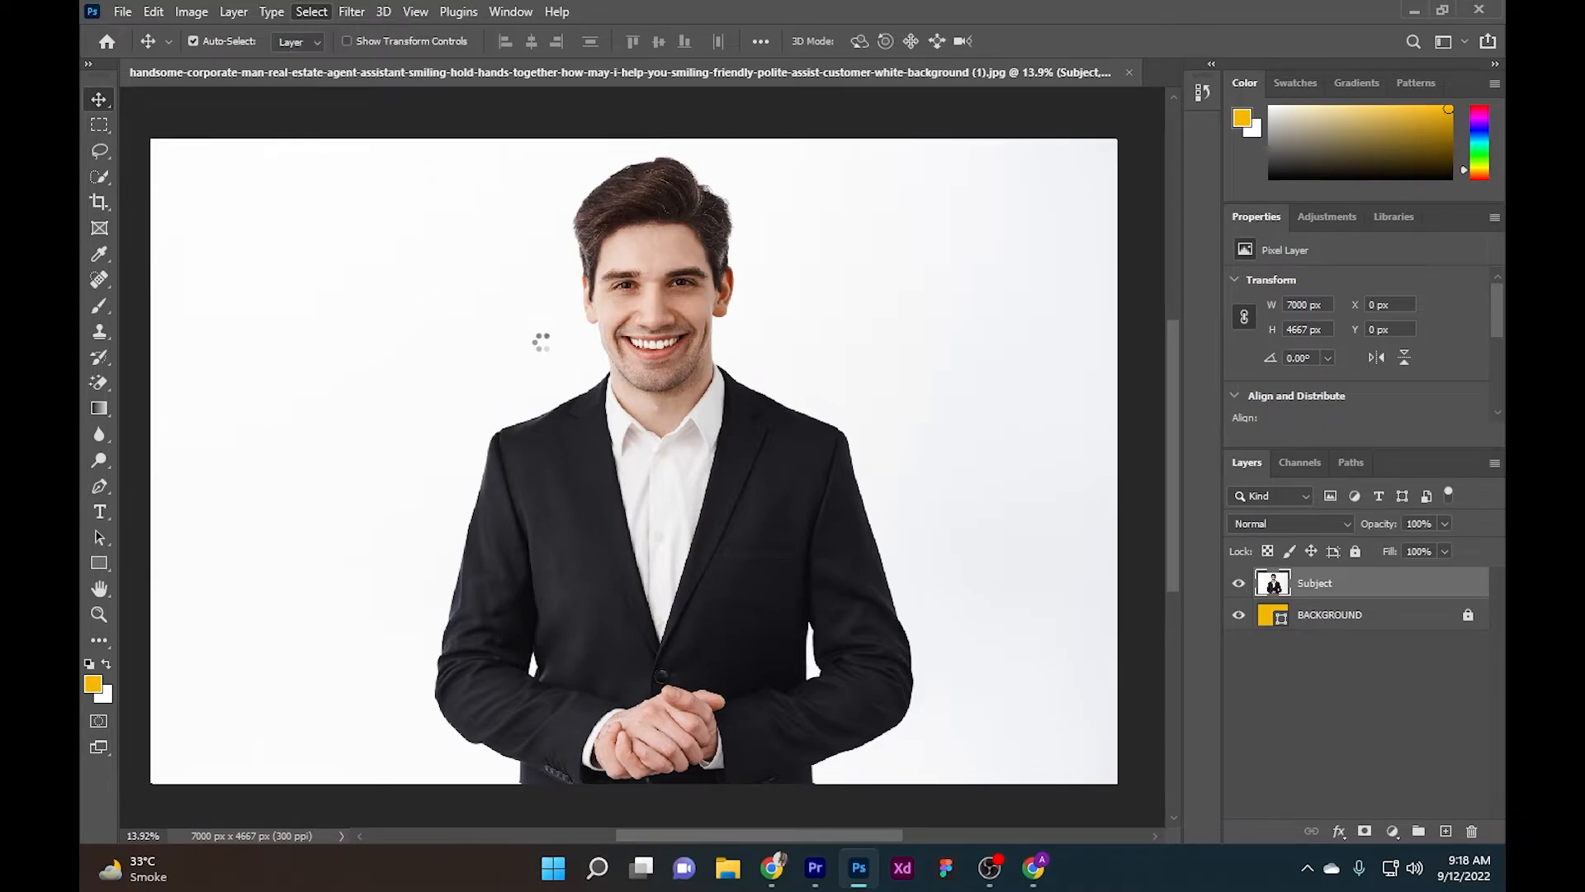
pyautogui.moveTo(884, 394)
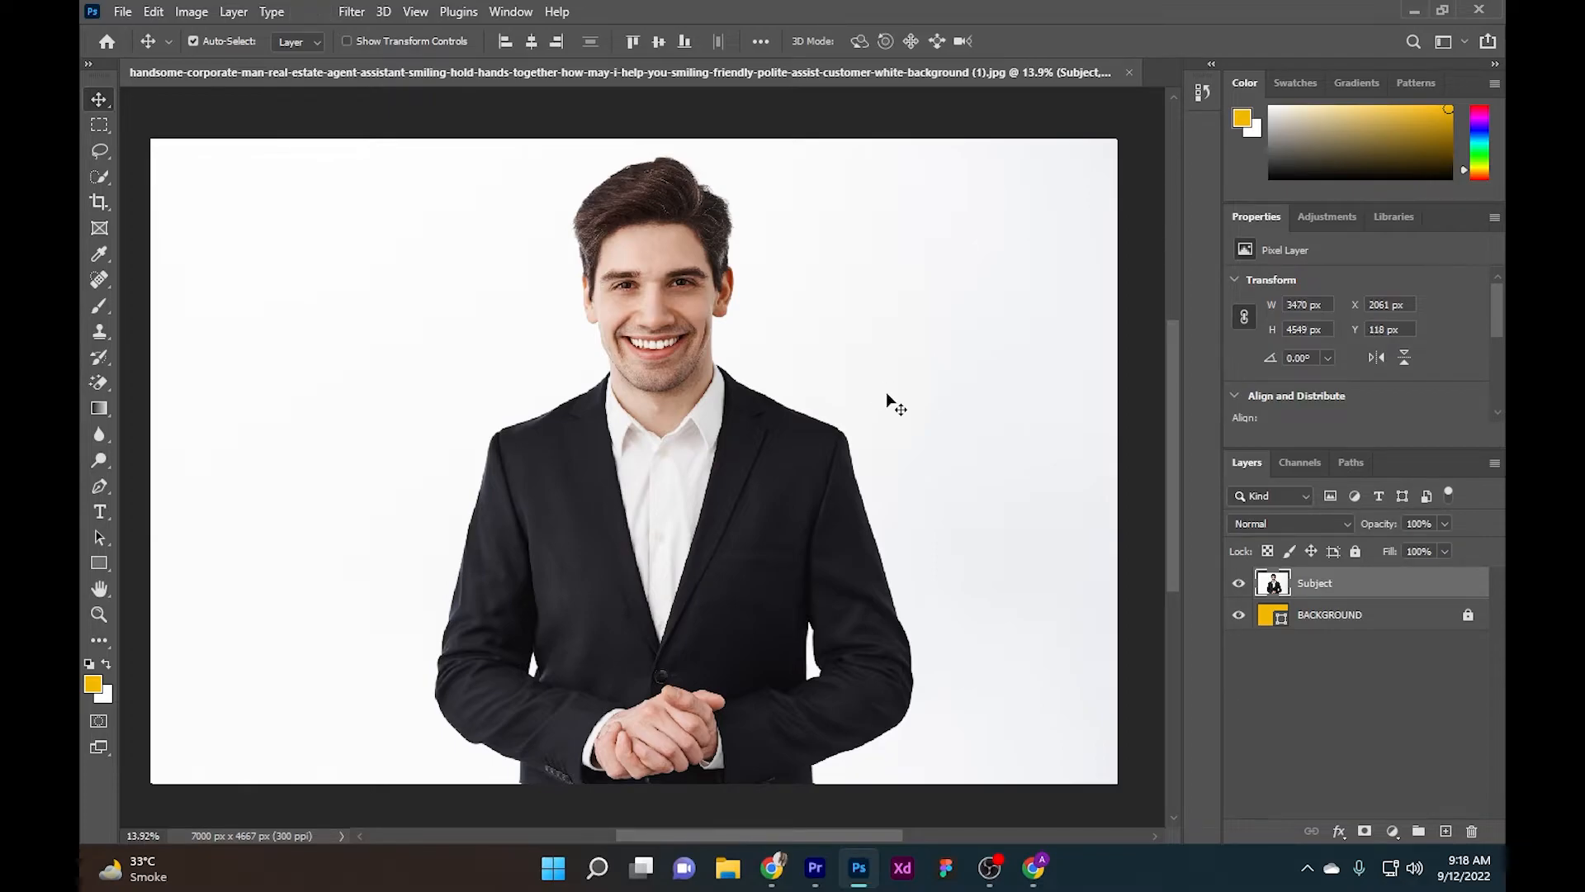
# - Cut the selected man onto Layer 1 with Layer Via Cut and toggle Subject's visibility
pyautogui.click(311, 12)
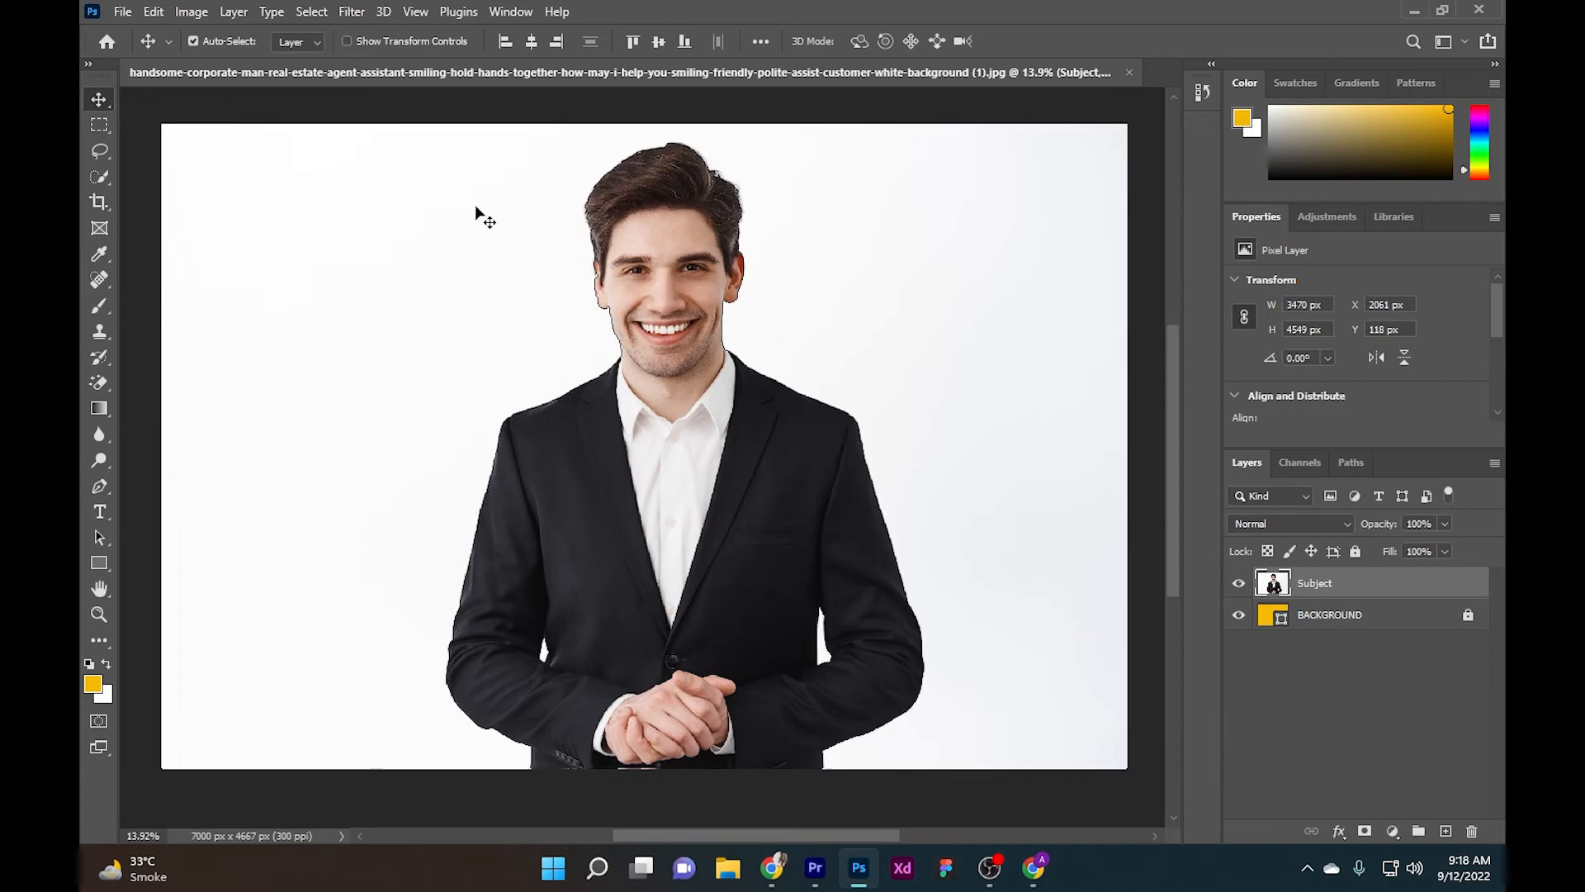
pyautogui.click(98, 124)
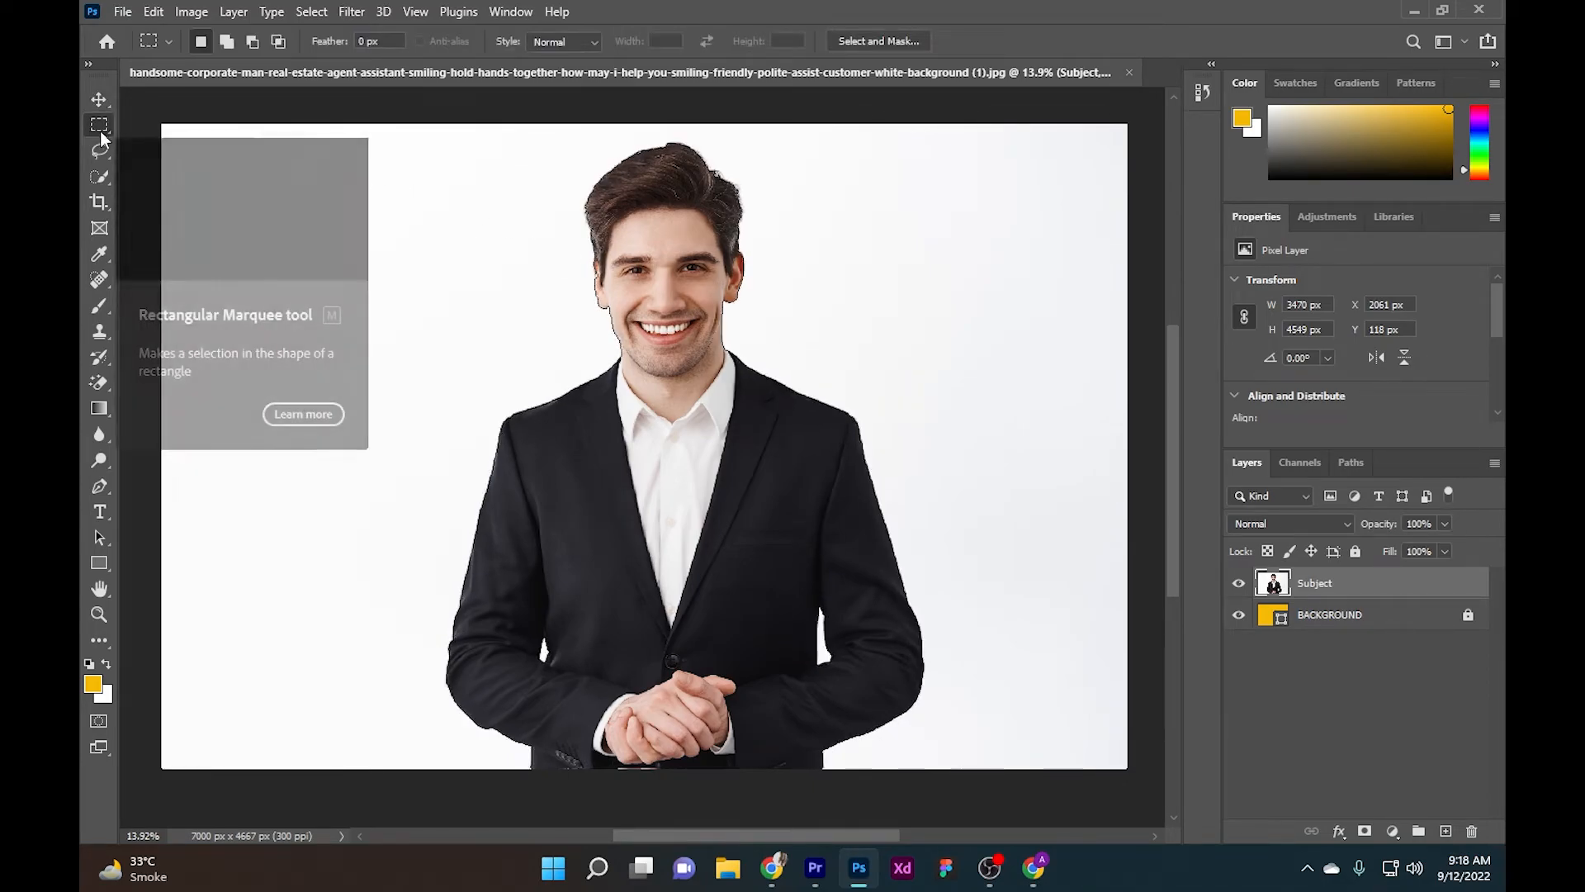
pyautogui.rightClick(662, 314)
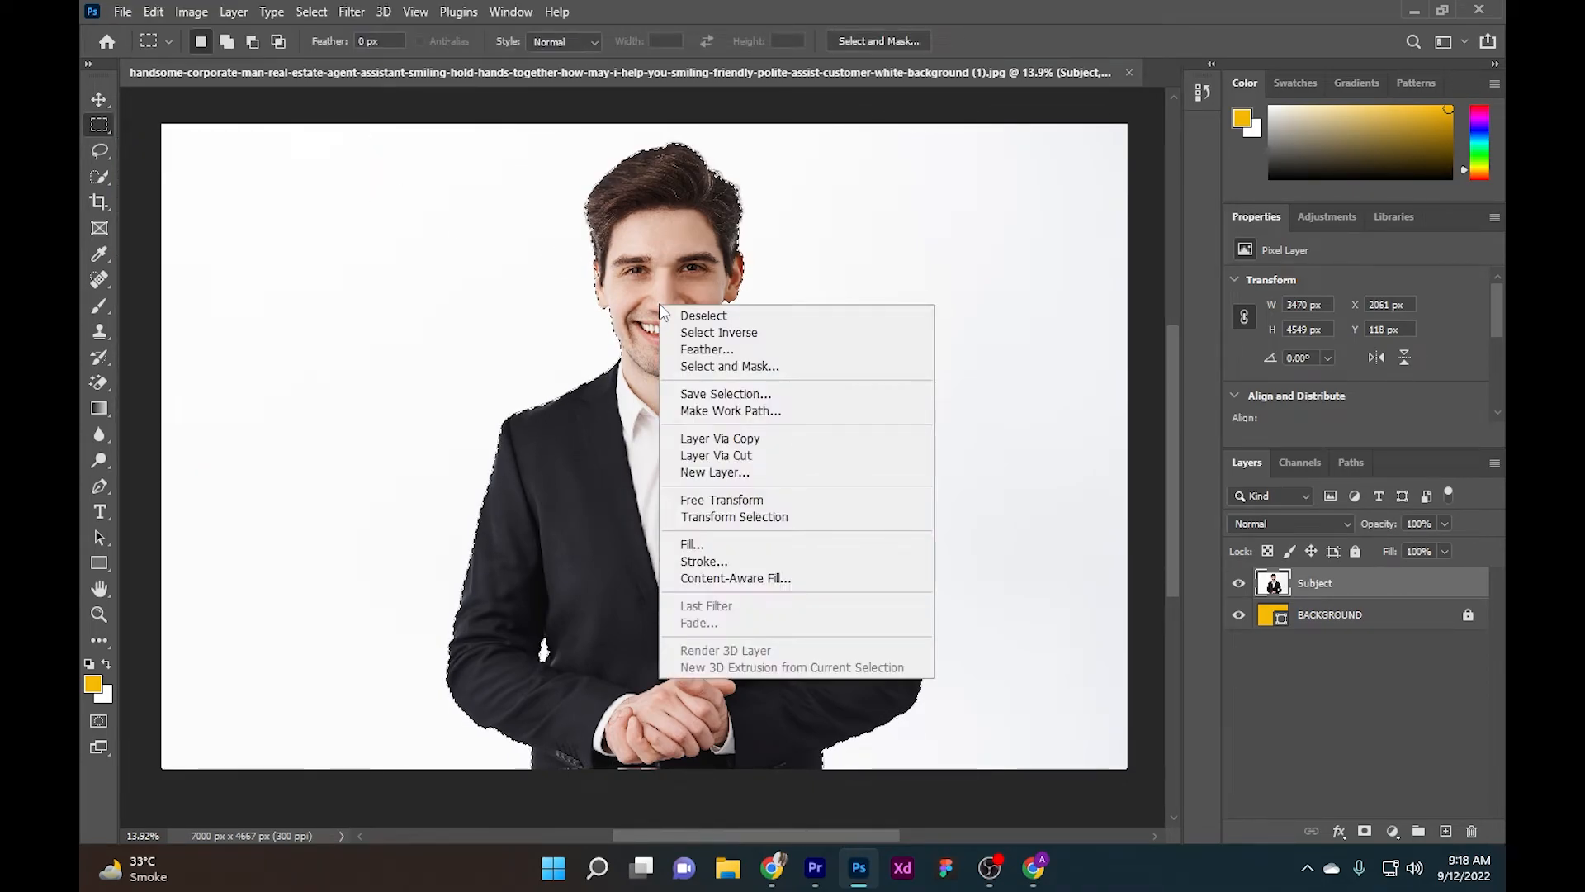
pyautogui.click(716, 472)
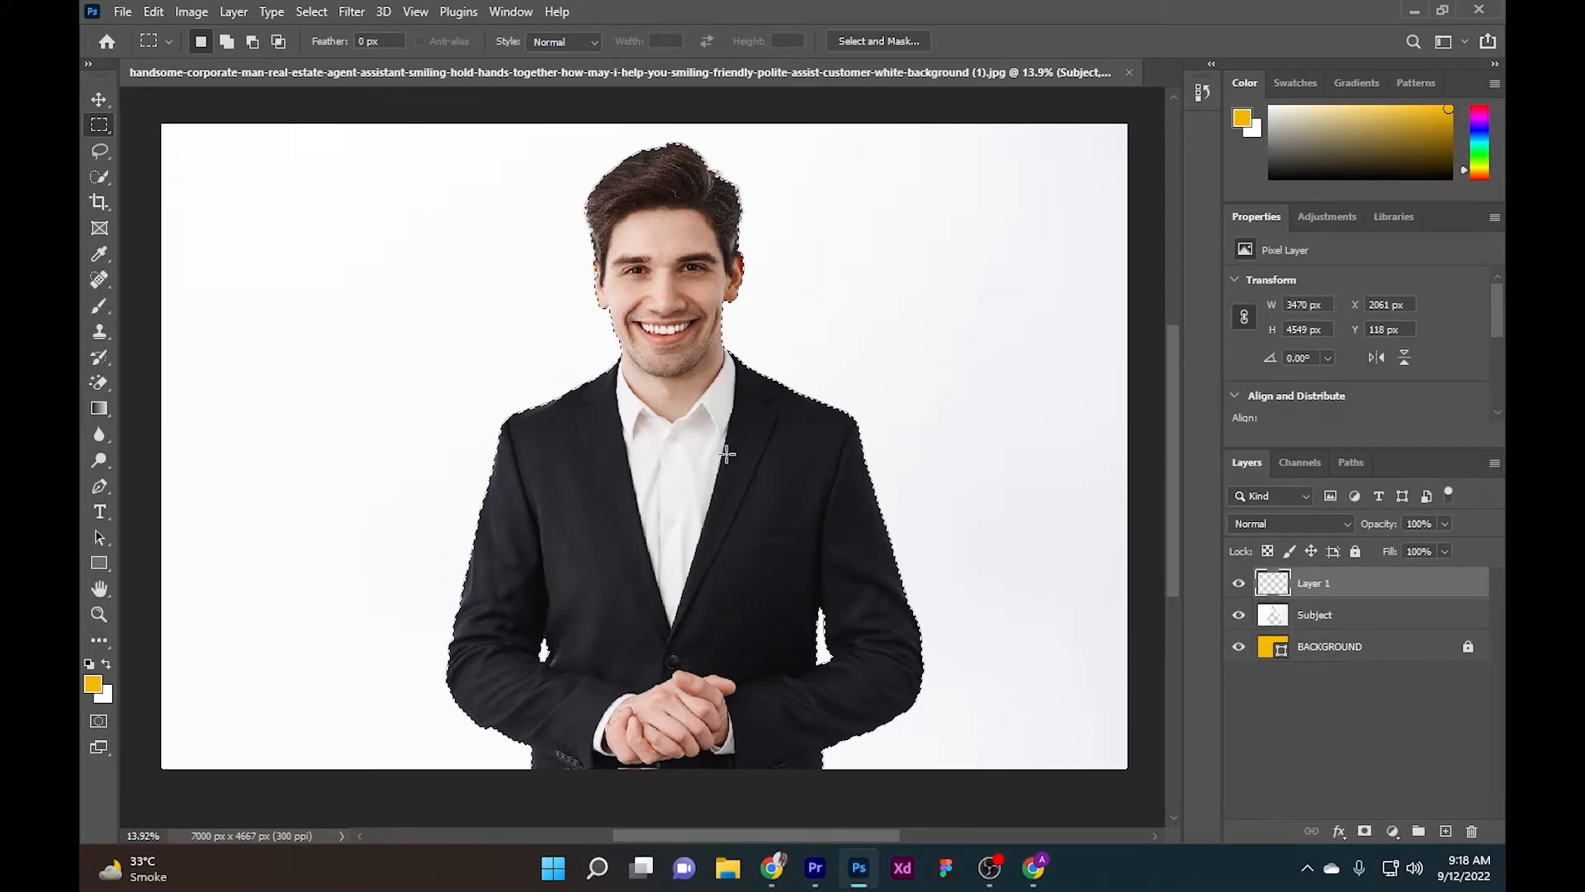
pyautogui.click(98, 99)
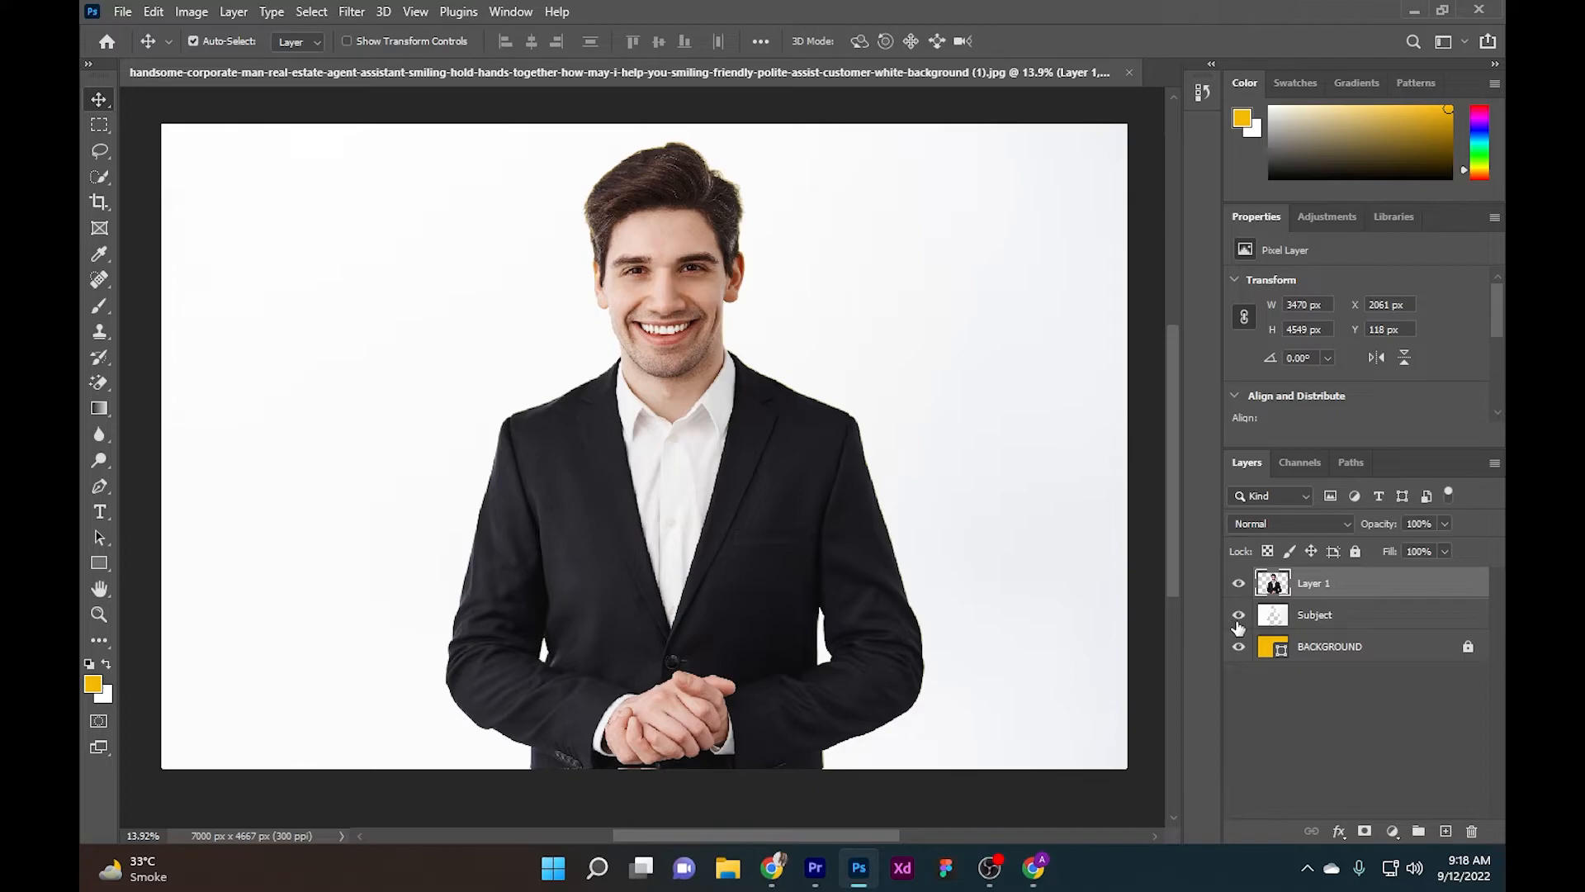
pyautogui.click(1238, 614)
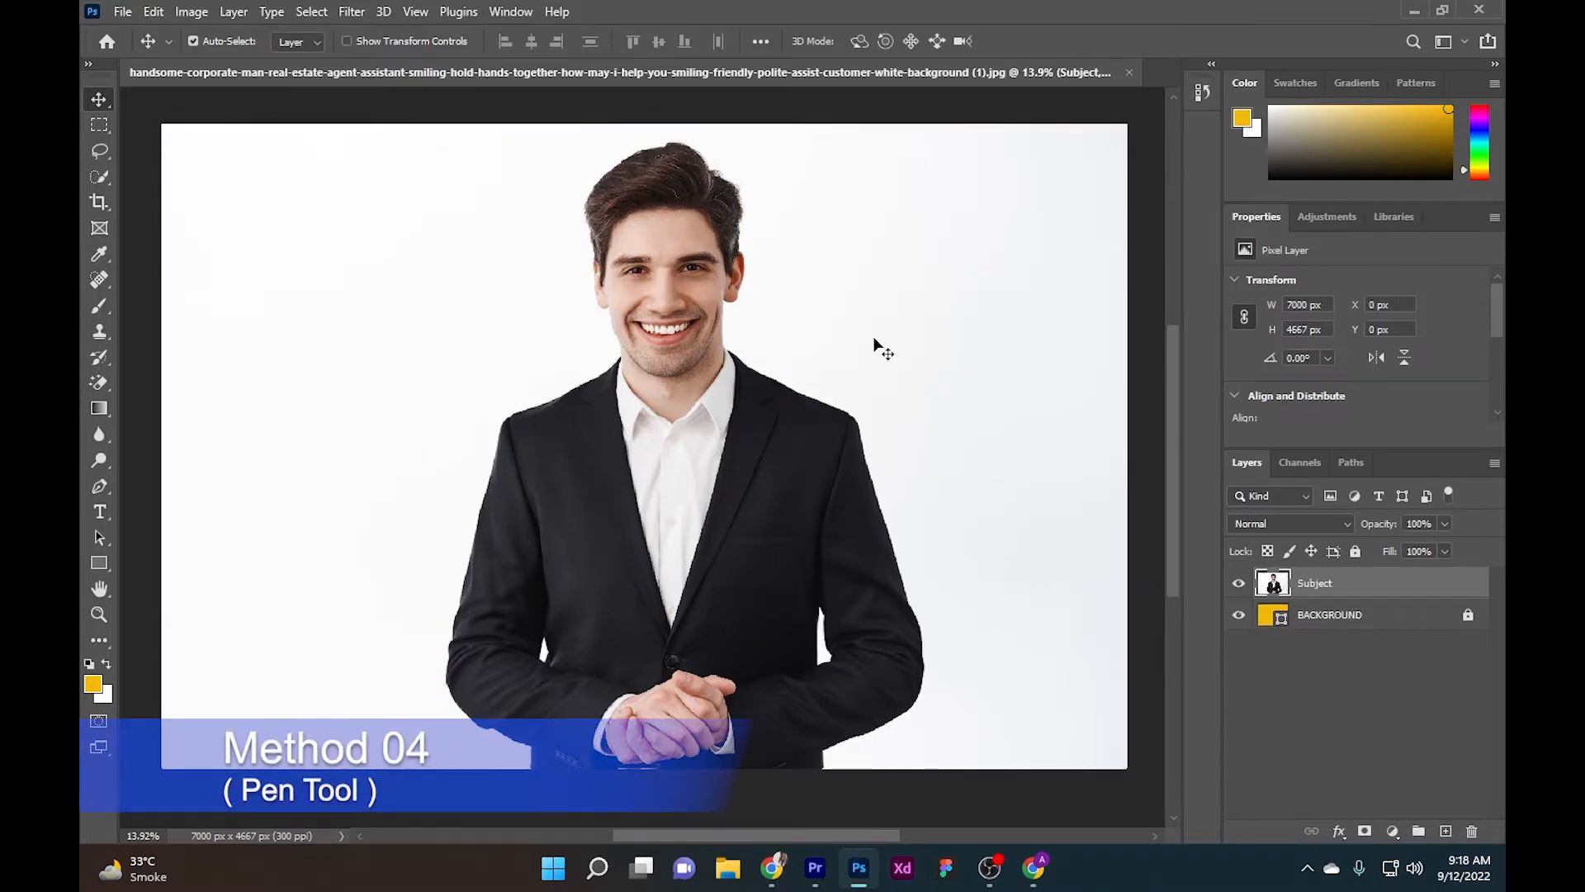
pyautogui.moveTo(285, 393)
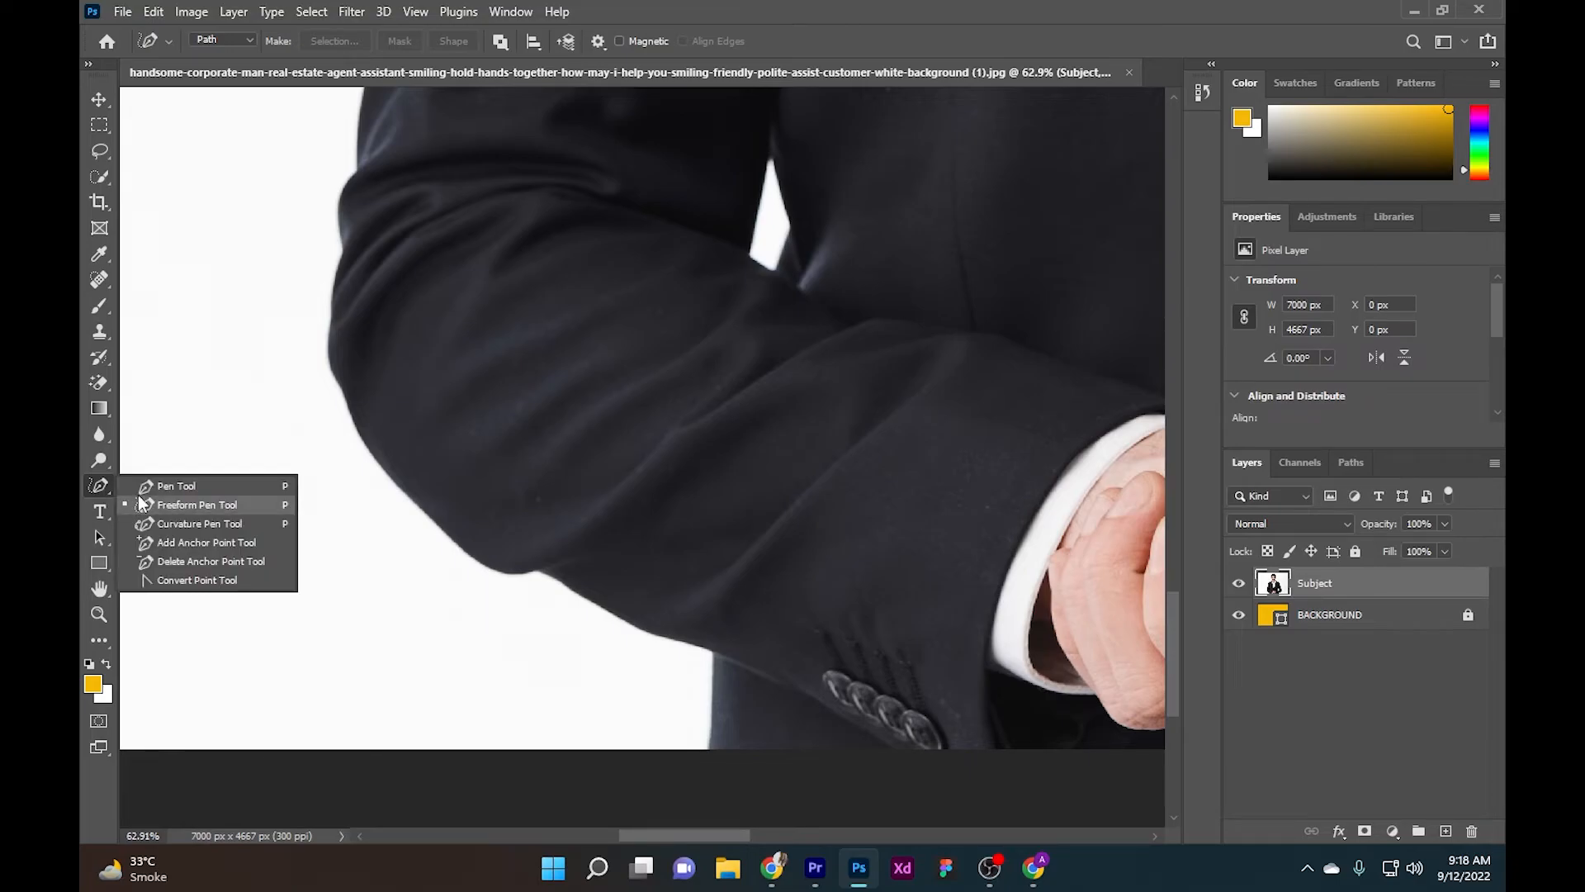
# - Choose the standard Pen Tool from the pen tool group
pyautogui.click(176, 486)
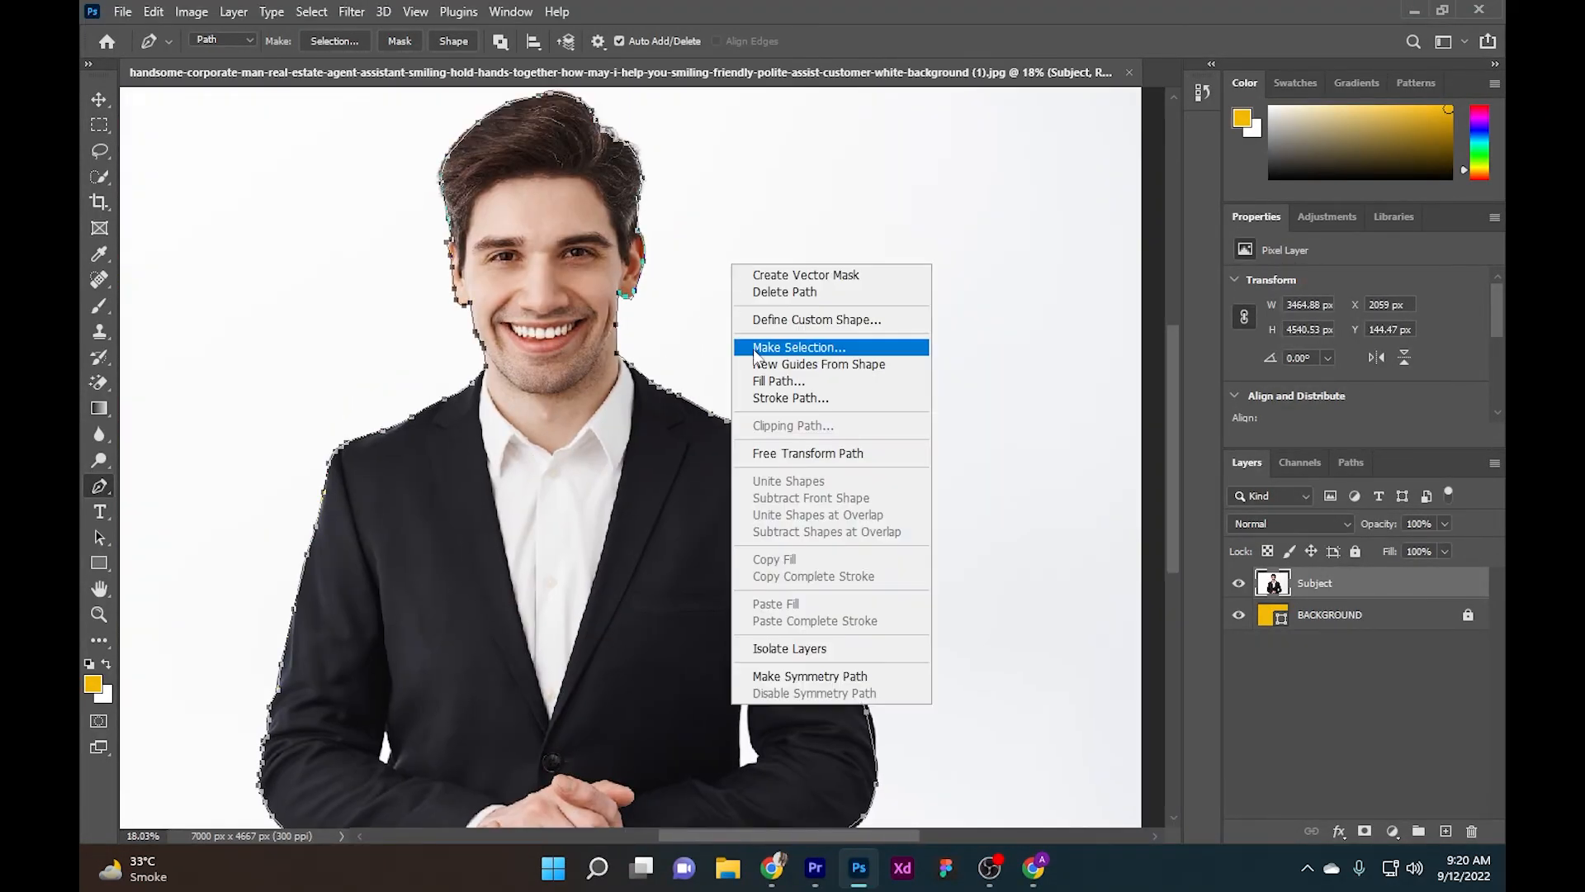
# - Convert the pen path to a selection, cut the man onto Layer 1, and show Subject
pyautogui.click(798, 347)
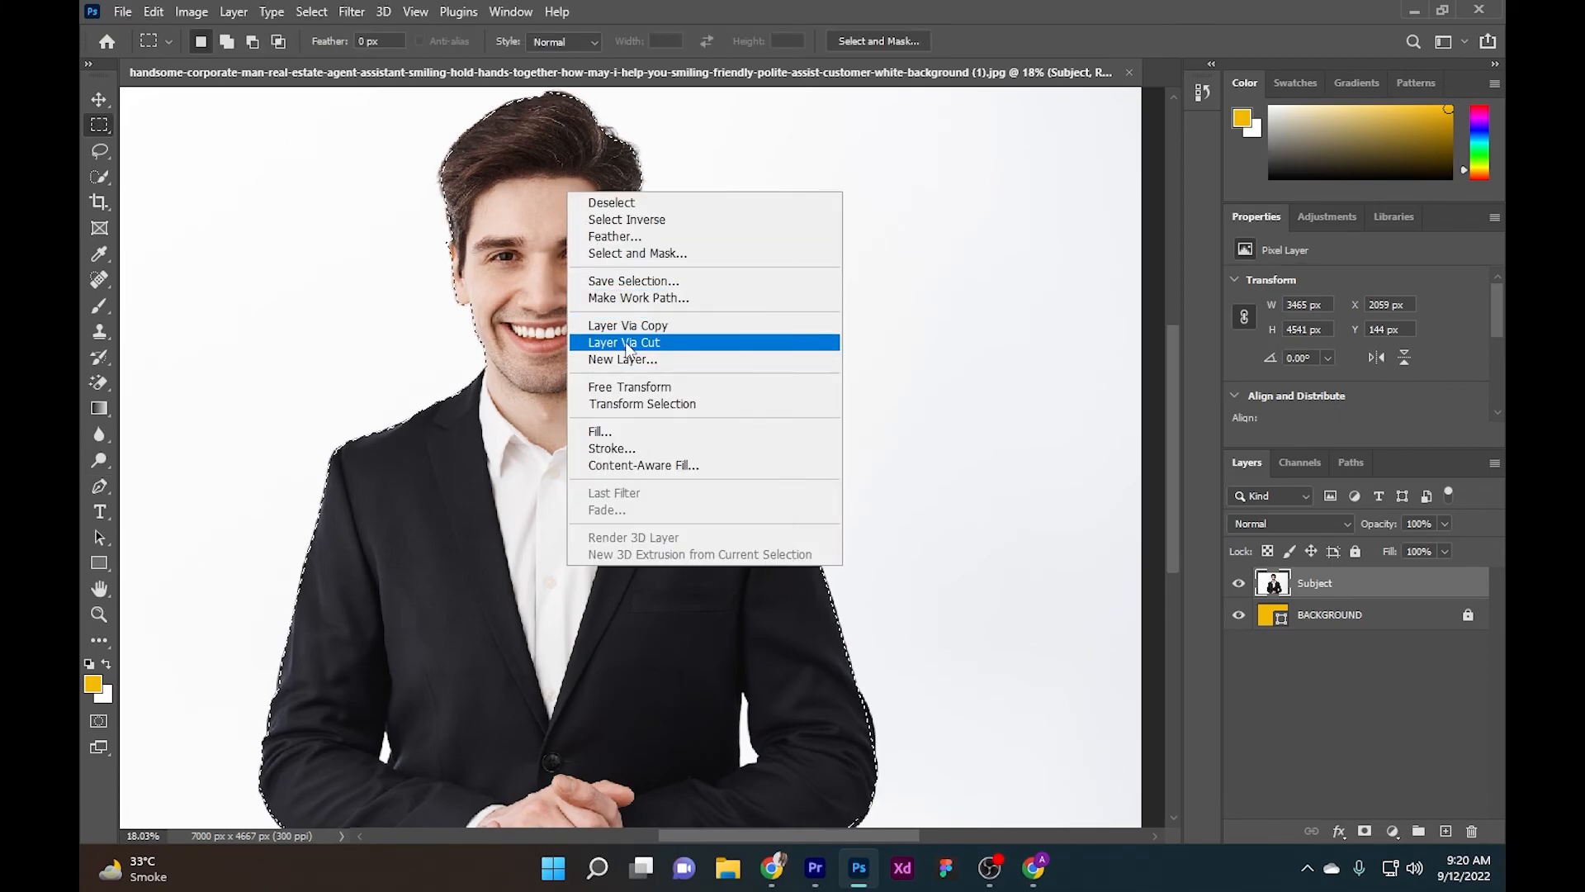
pyautogui.click(625, 342)
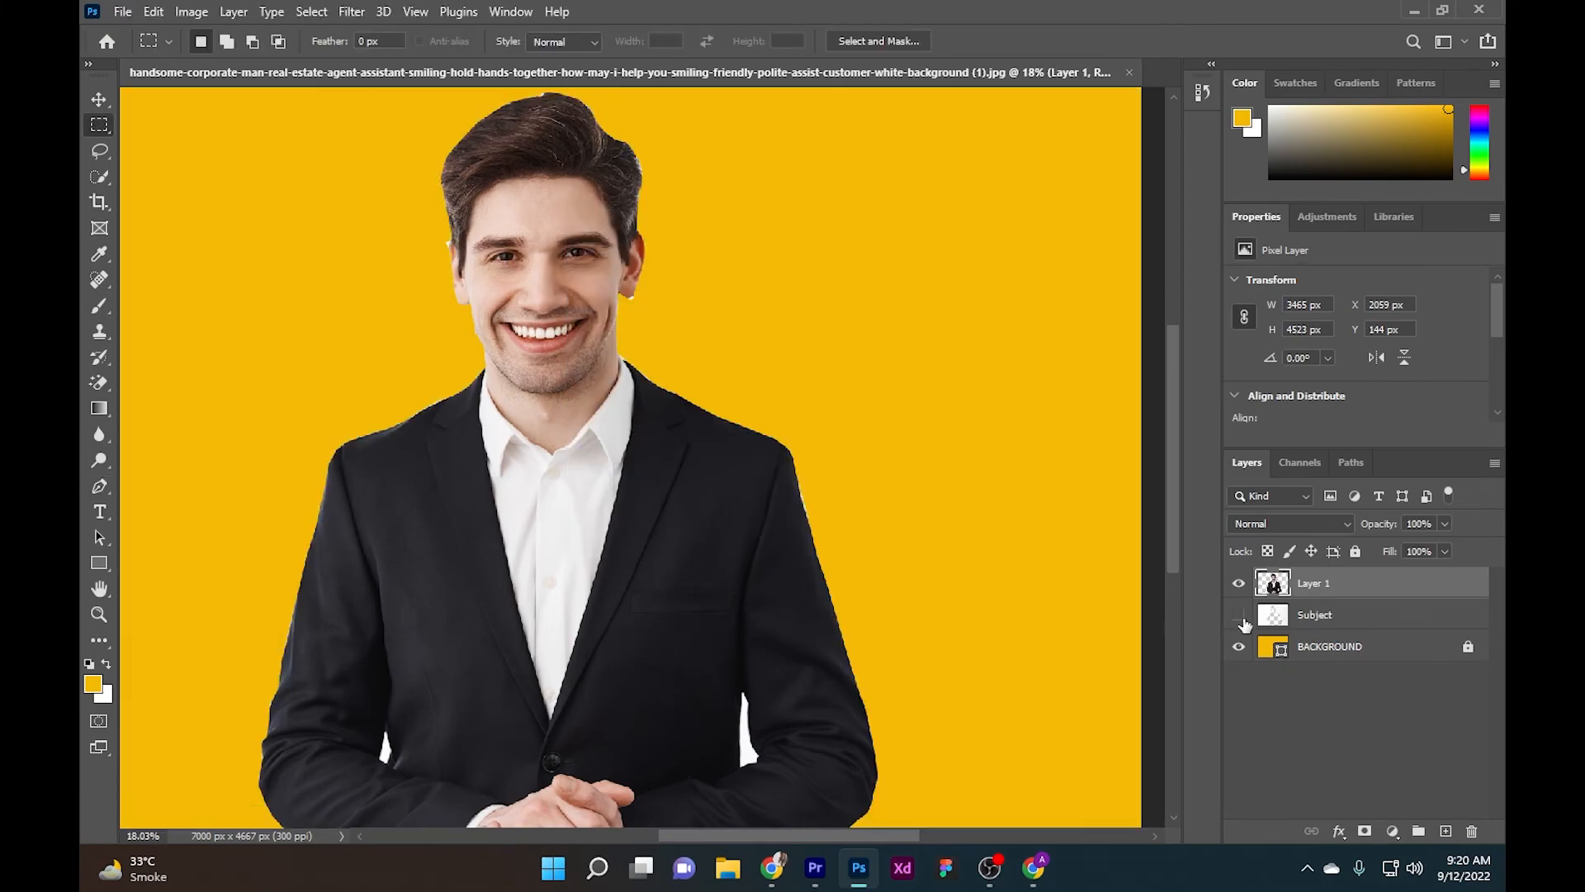
pyautogui.click(1238, 615)
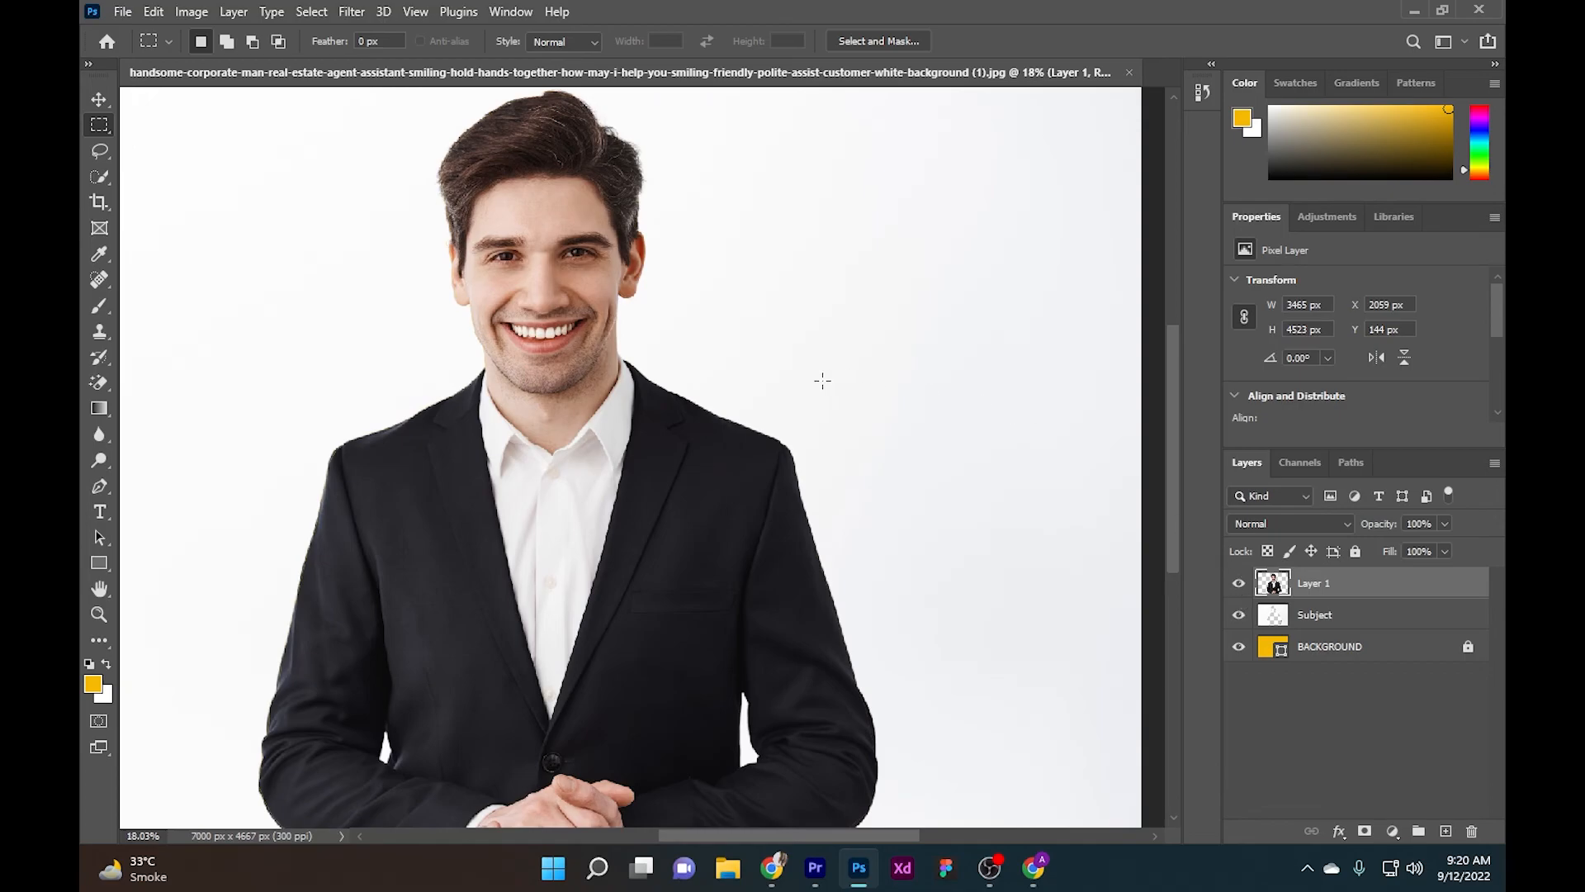